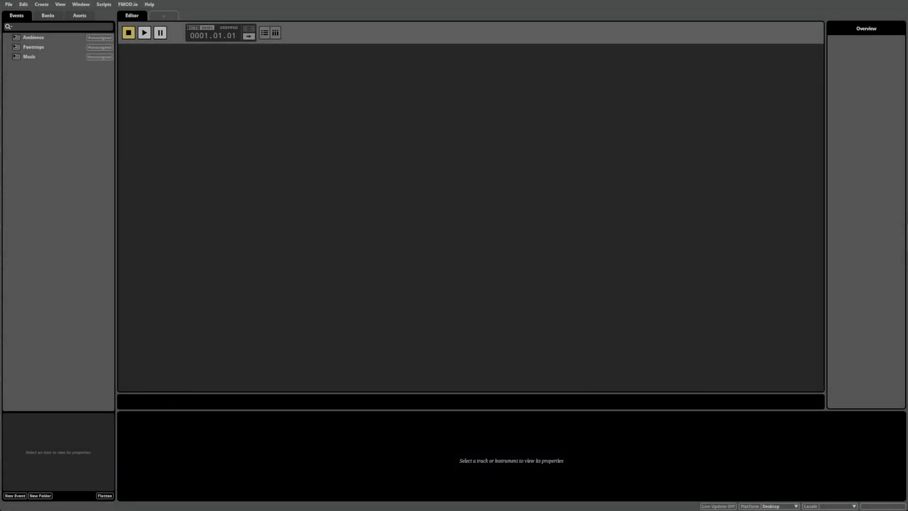
mouse_move(37, 47)
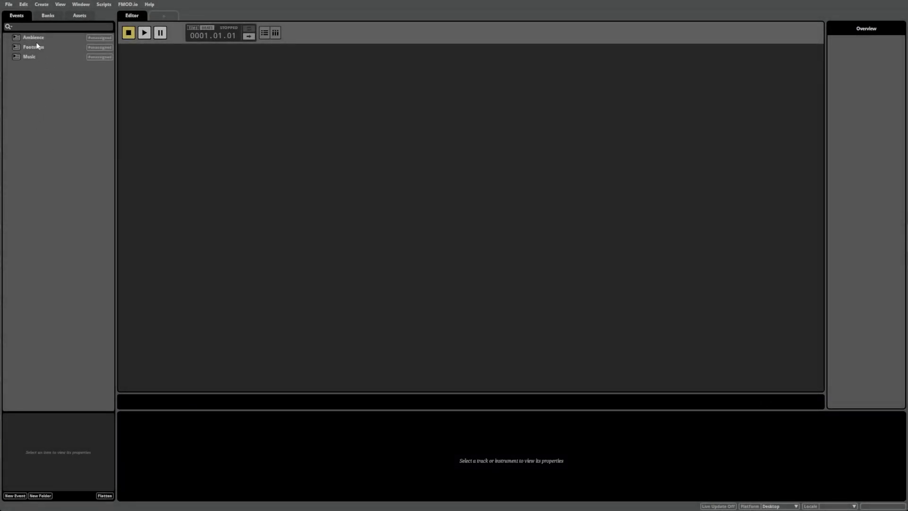
- Check the Ambience event's Assign to Bank options, where only the Master bank is listed
right_click(33, 36)
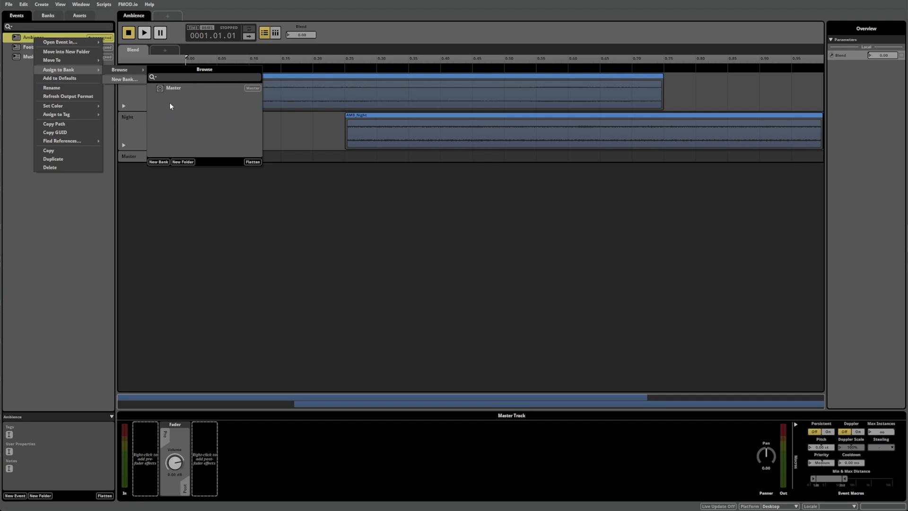
mouse_move(170, 110)
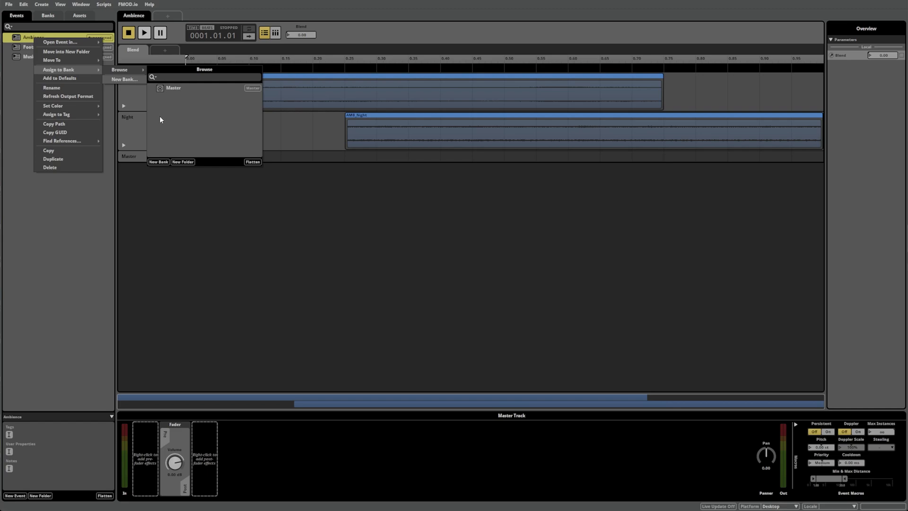
mouse_move(161, 164)
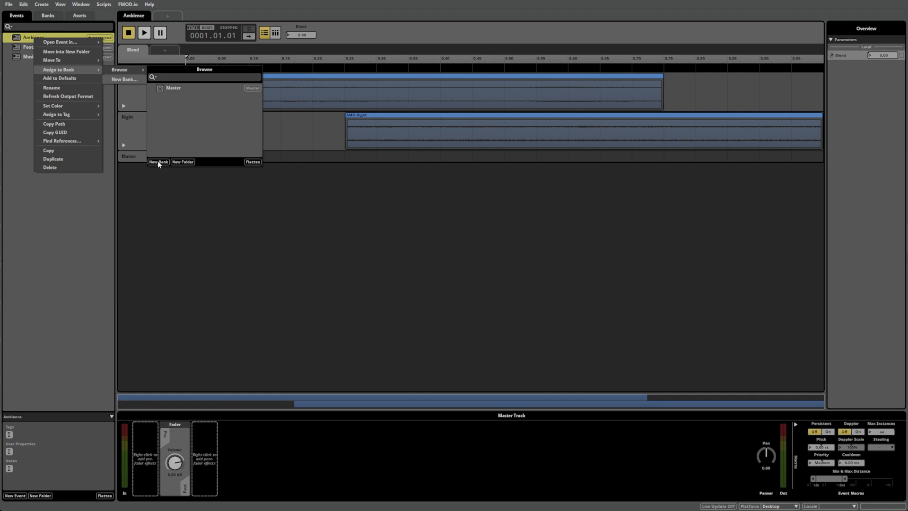
mouse_move(158, 162)
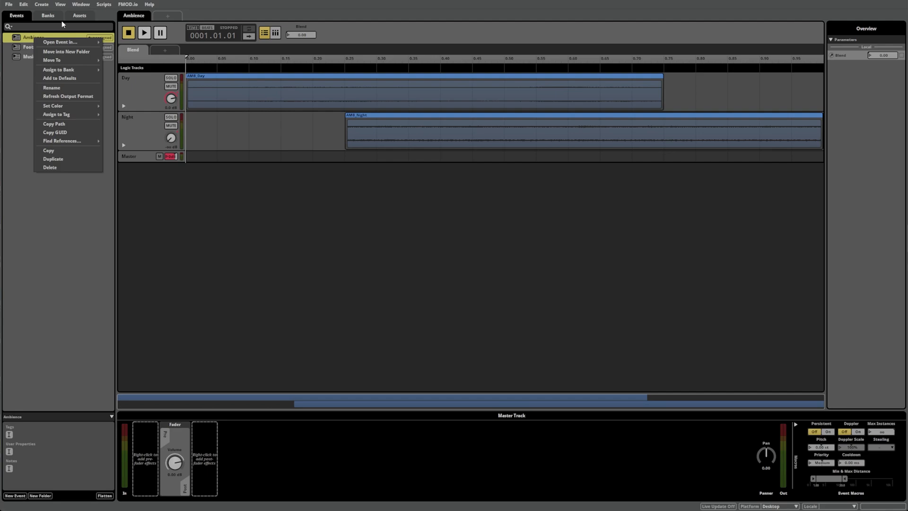
- Add a new bank named SFX in the Banks list and return to the Events list
left_click(48, 15)
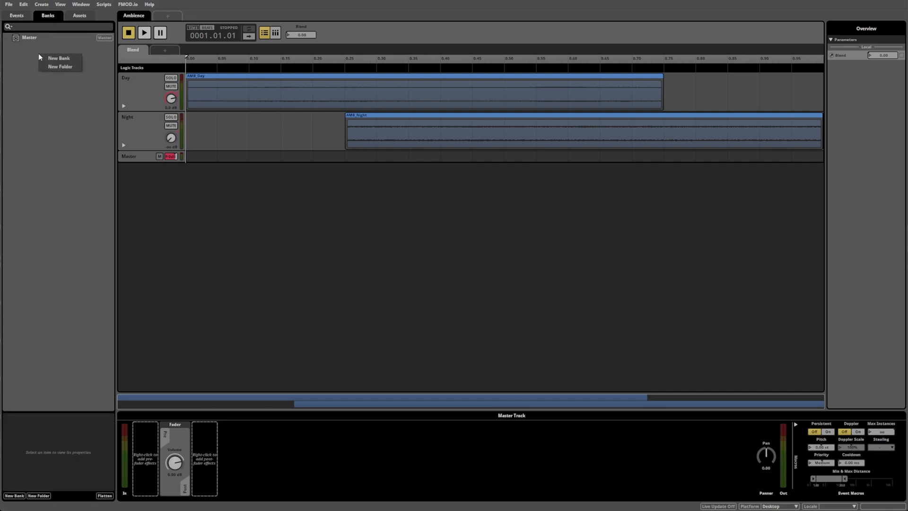
left_click(59, 58)
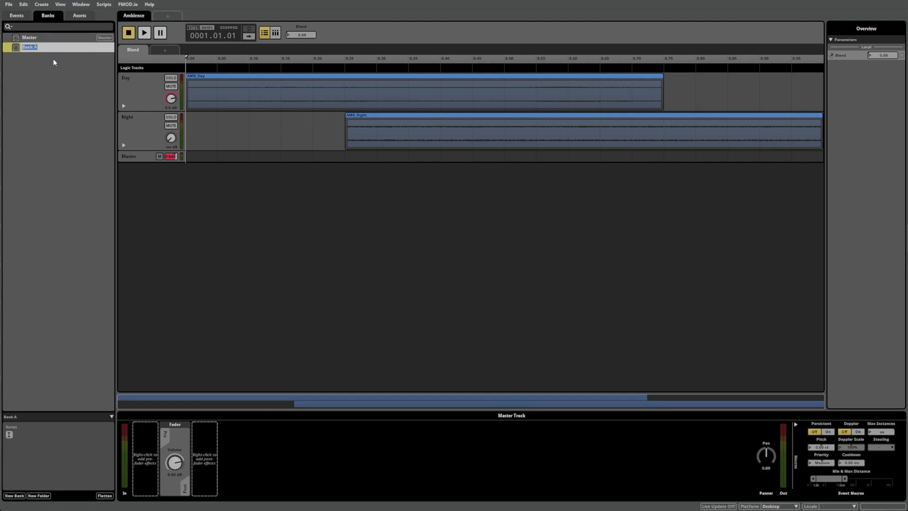
type("SFX")
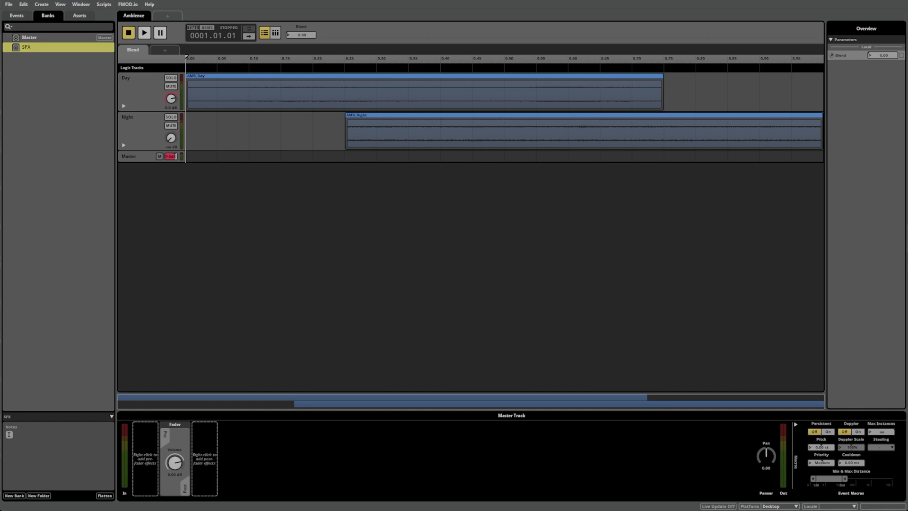
left_click(16, 15)
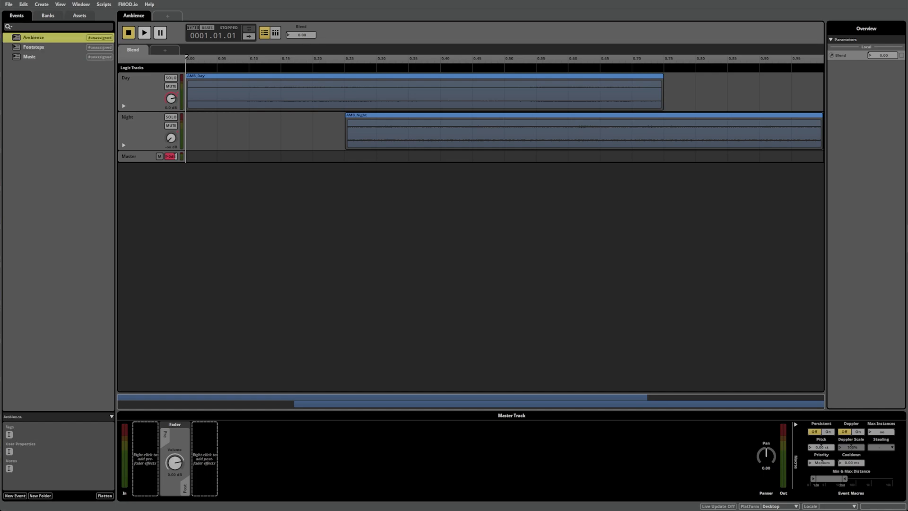
- Assign the Music event to a bank so it is no longer unassigned
left_click(30, 57)
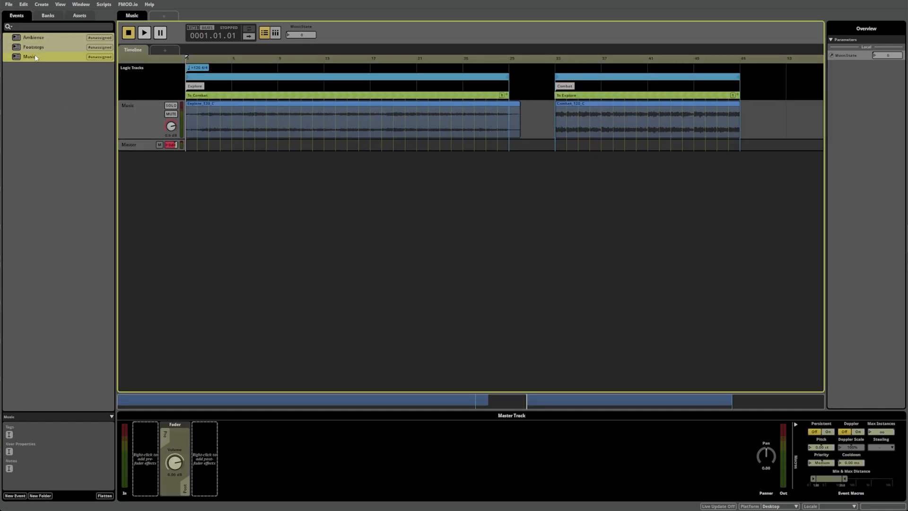
right_click(30, 57)
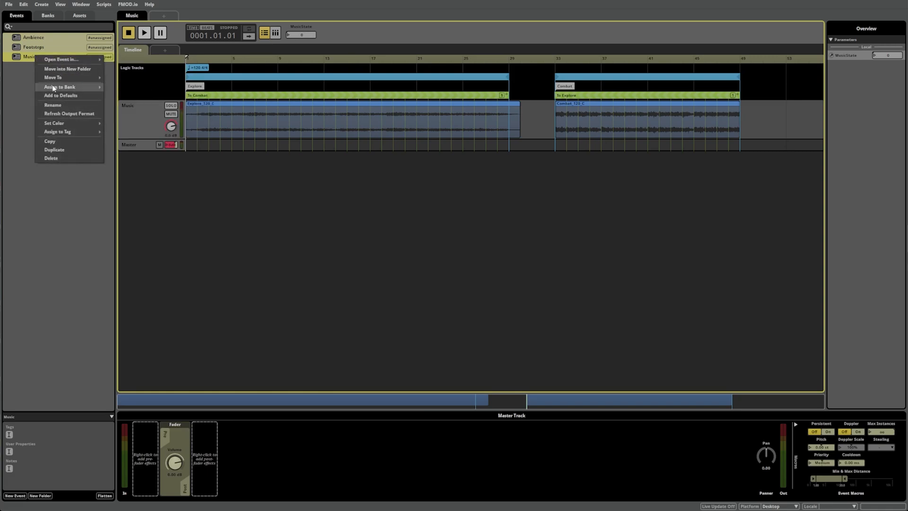
left_click(59, 87)
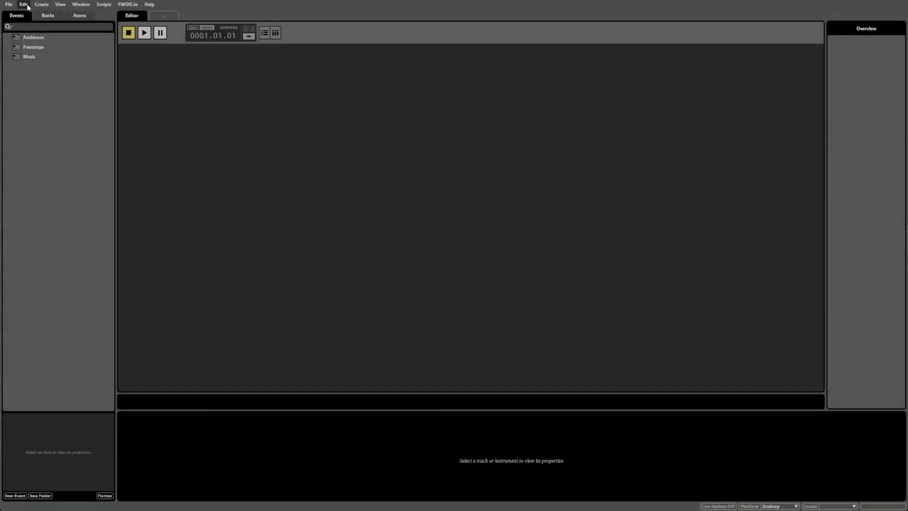
- Bring up Edit > Preferences, showing the Audio output device settings
left_click(22, 4)
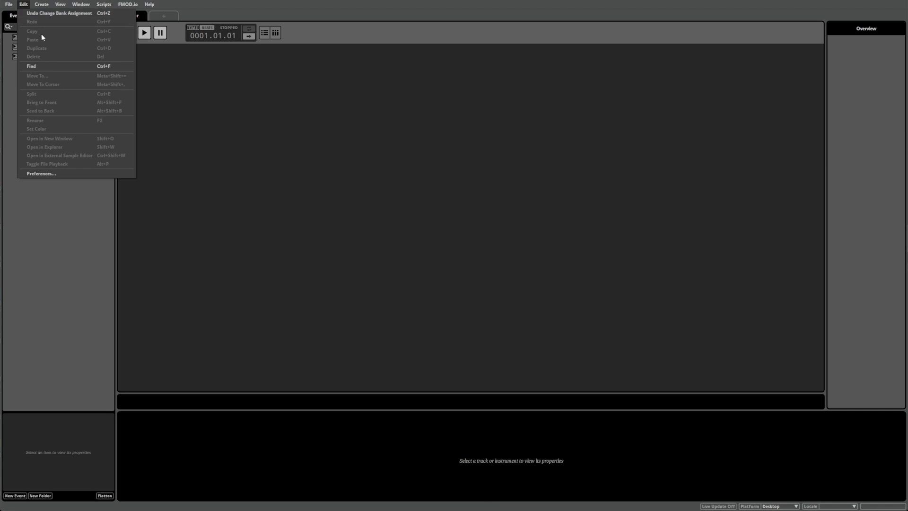
left_click(41, 174)
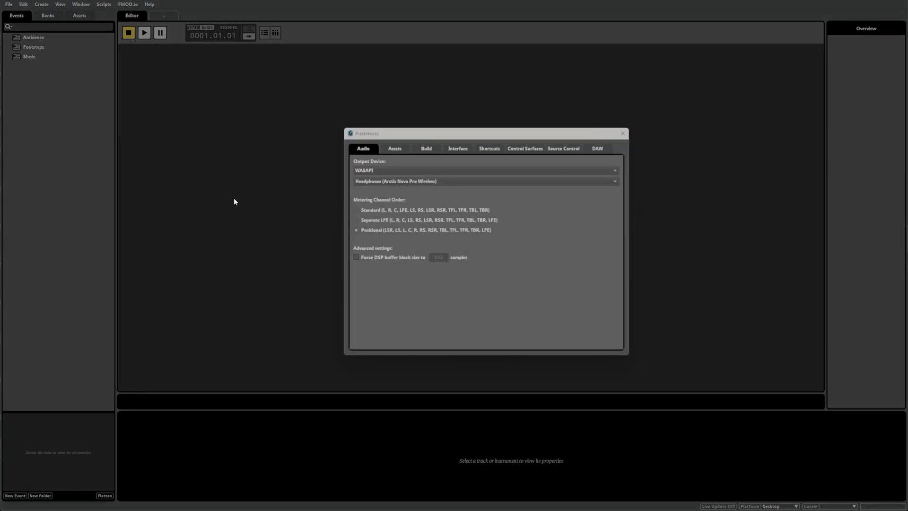
mouse_move(307, 201)
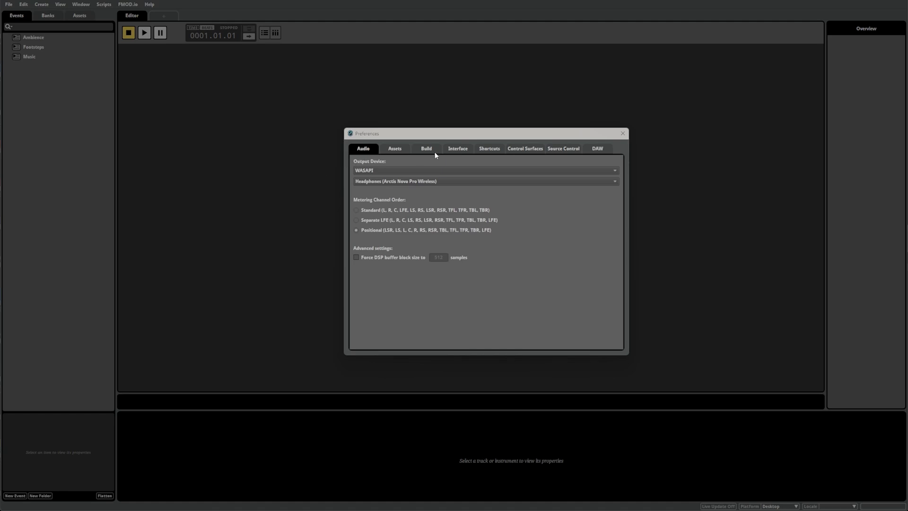
- Review the Build settings: output directory D:/Unreal Projects/FMODTutorial/Content/FMOD, Desktop platform
left_click(426, 148)
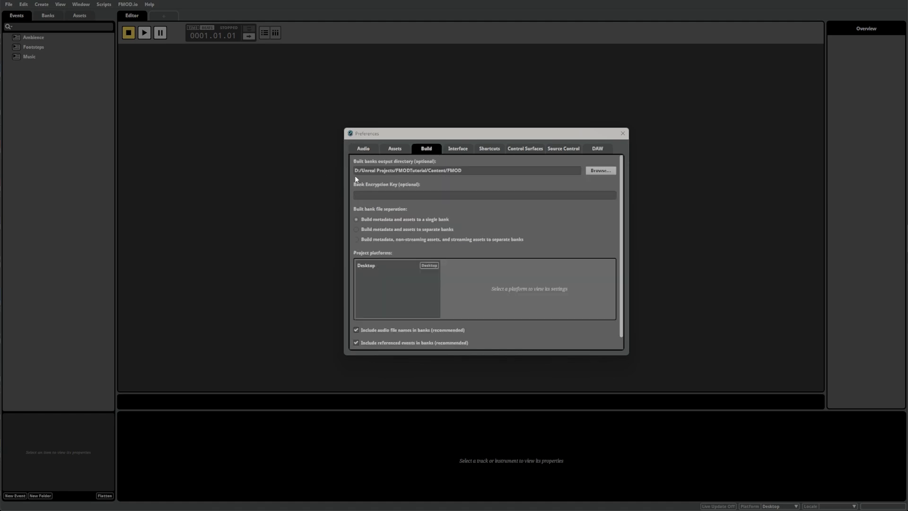
mouse_move(318, 179)
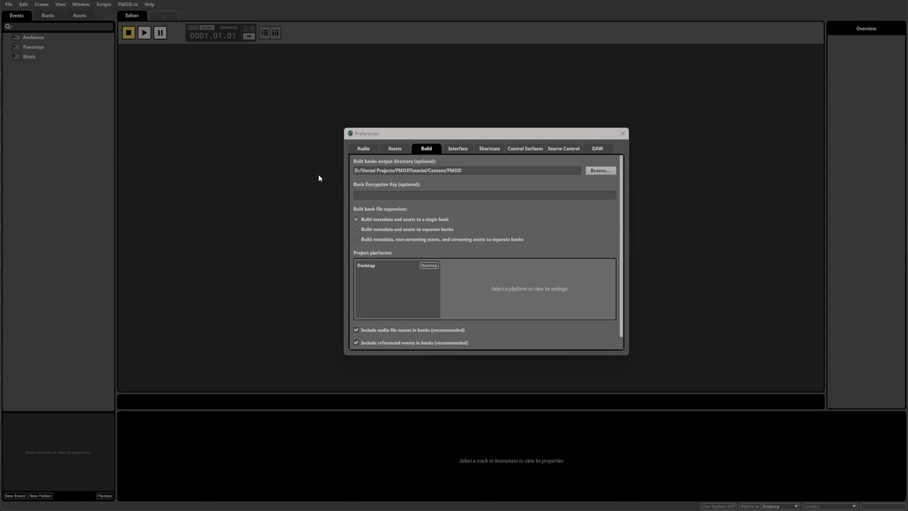
mouse_move(328, 178)
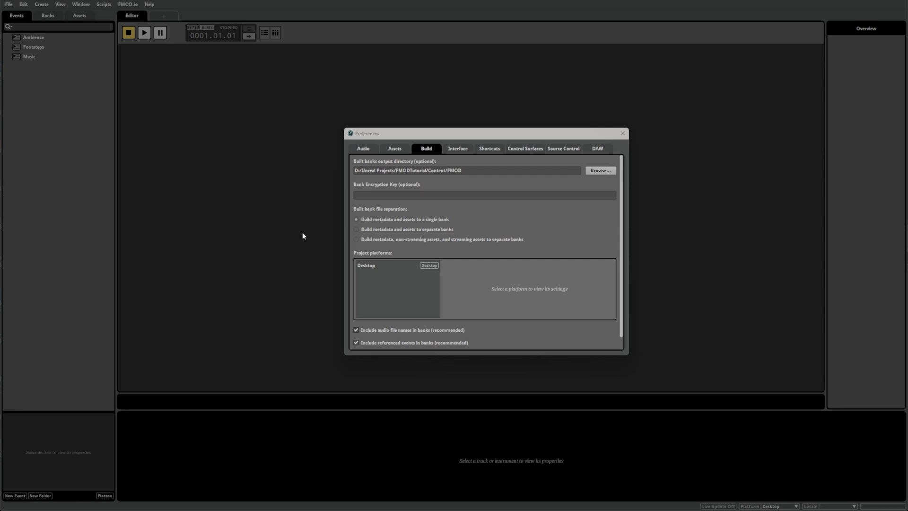
mouse_move(306, 233)
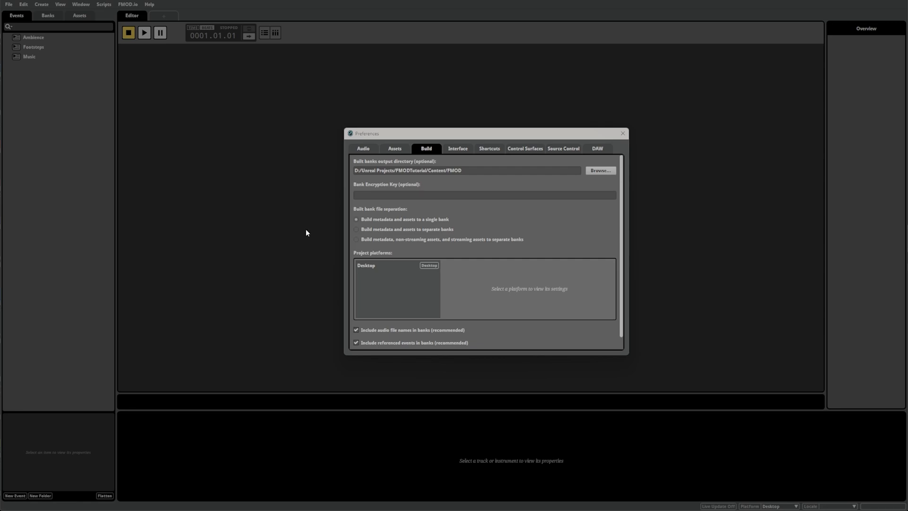
mouse_move(325, 219)
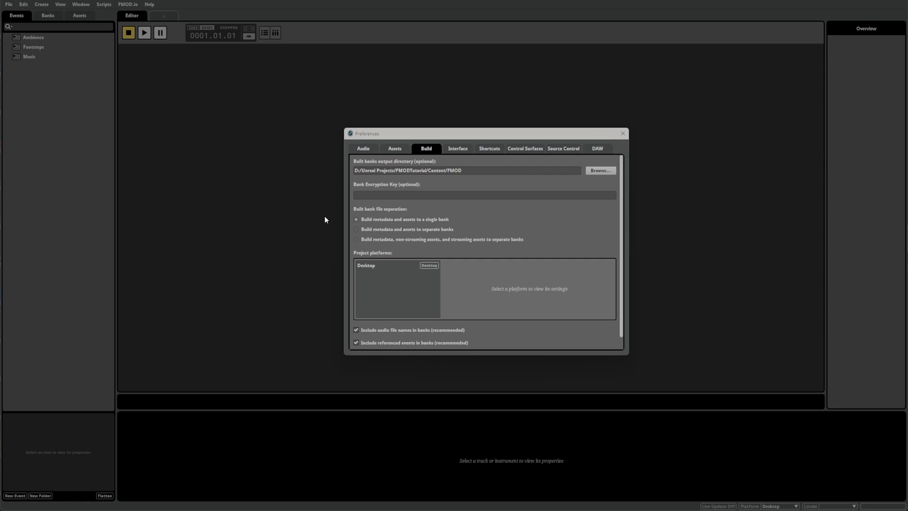
mouse_move(349, 261)
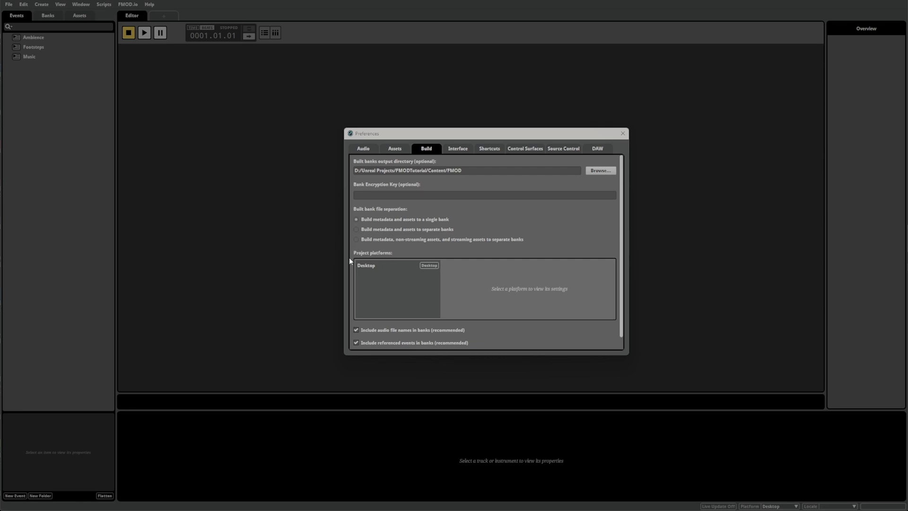
mouse_move(339, 262)
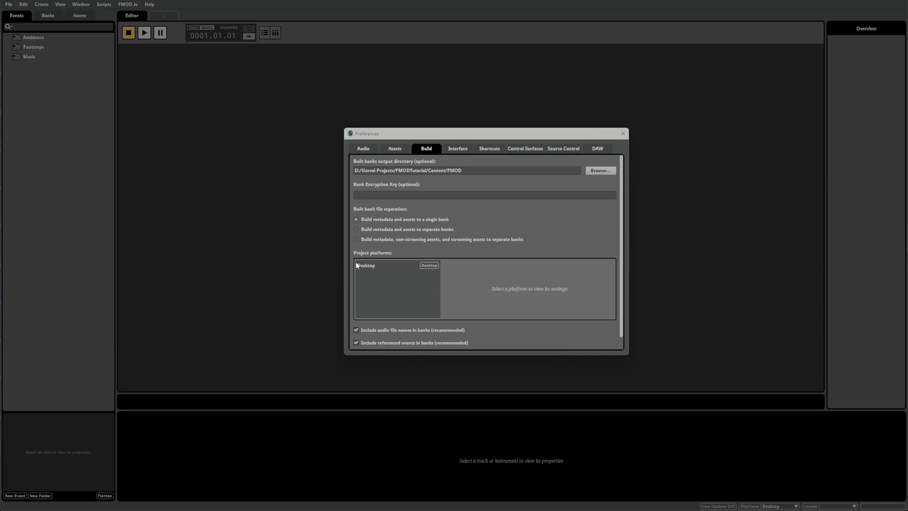
mouse_move(362, 271)
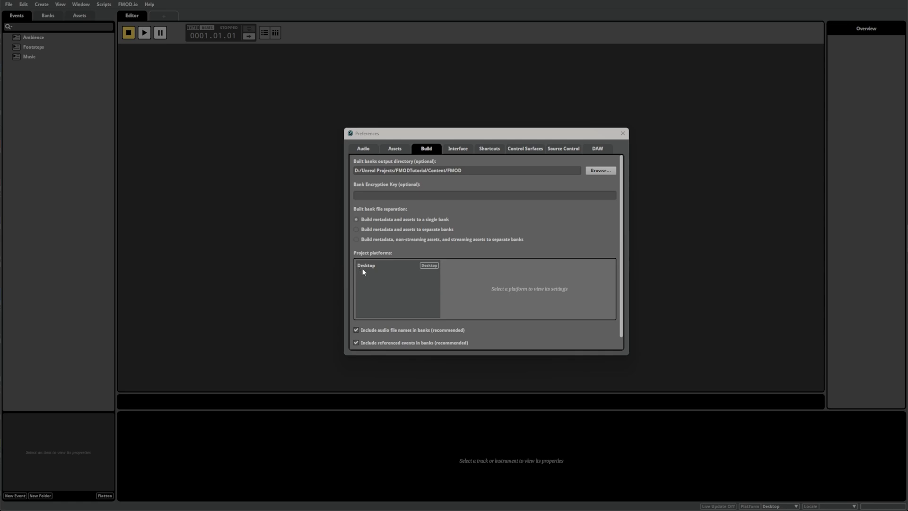
mouse_move(373, 285)
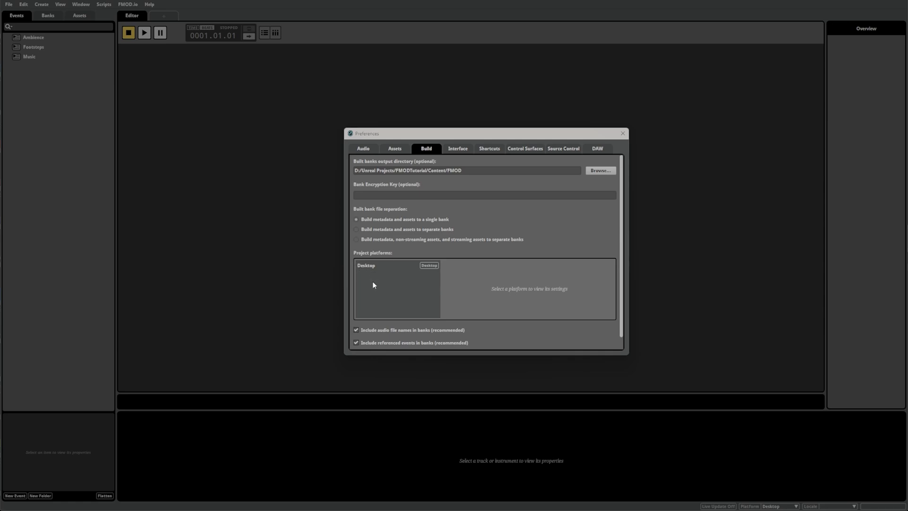
mouse_move(375, 285)
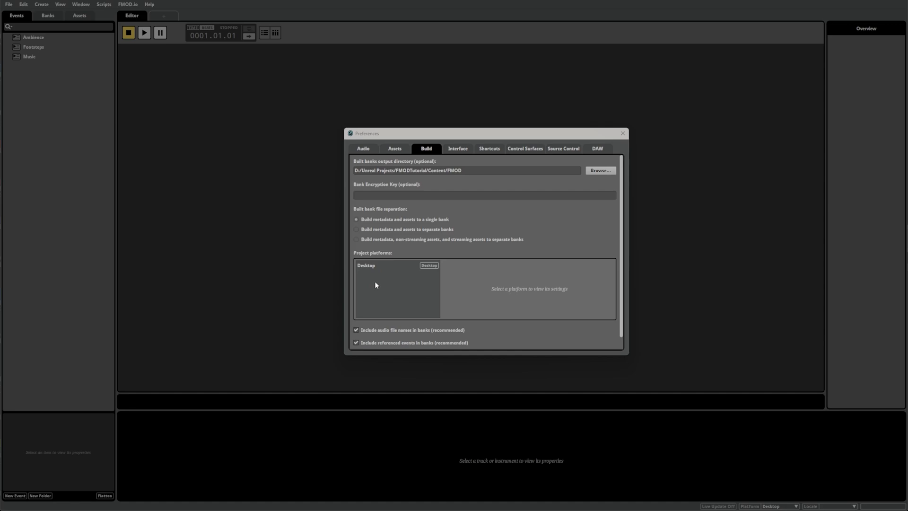
mouse_move(378, 285)
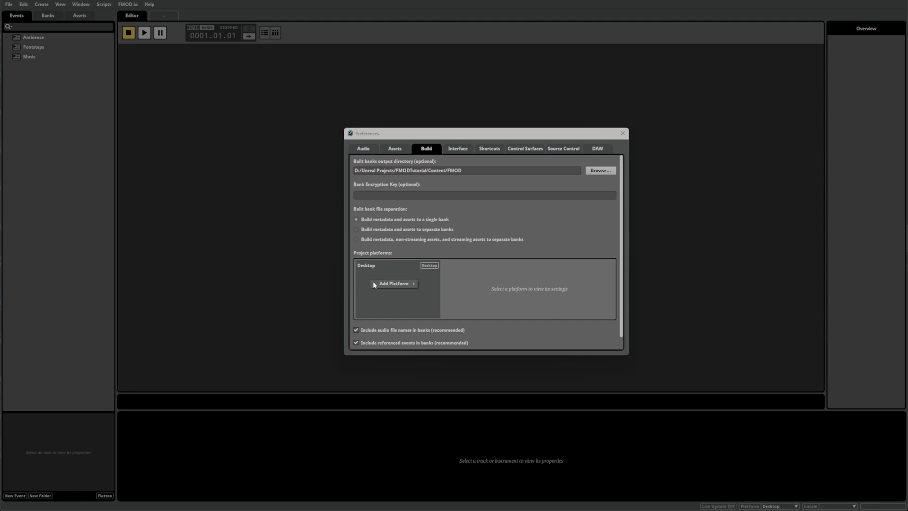
- Add a Mobile build platform, scan its encoding settings and compare with Desktop
left_click(394, 283)
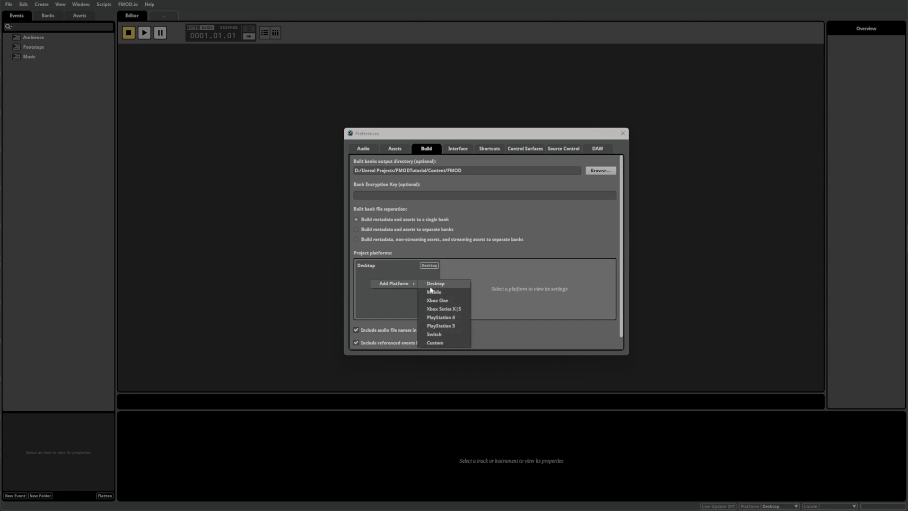
left_click(434, 291)
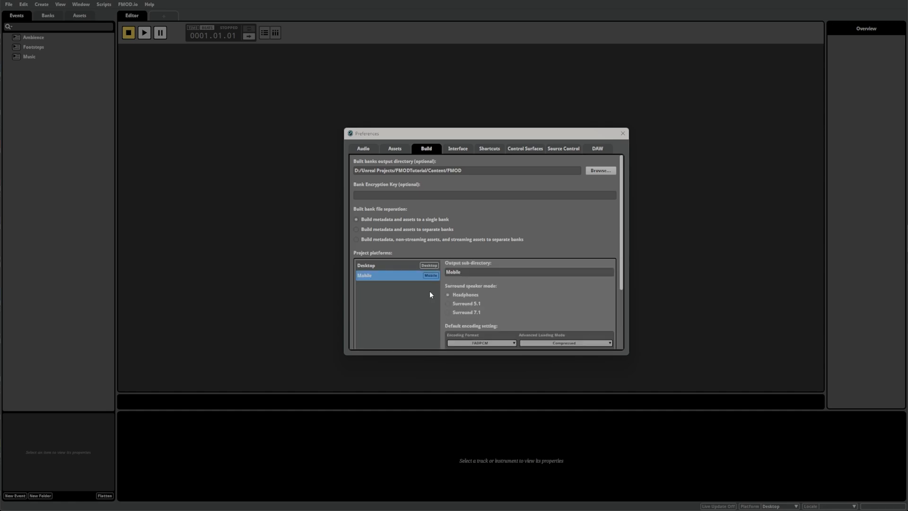
scroll("down", 3)
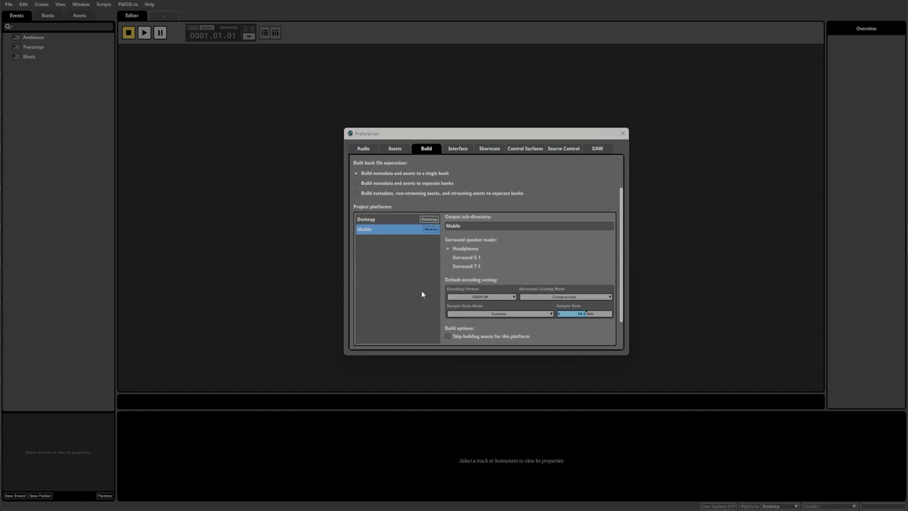
scroll("down", 3)
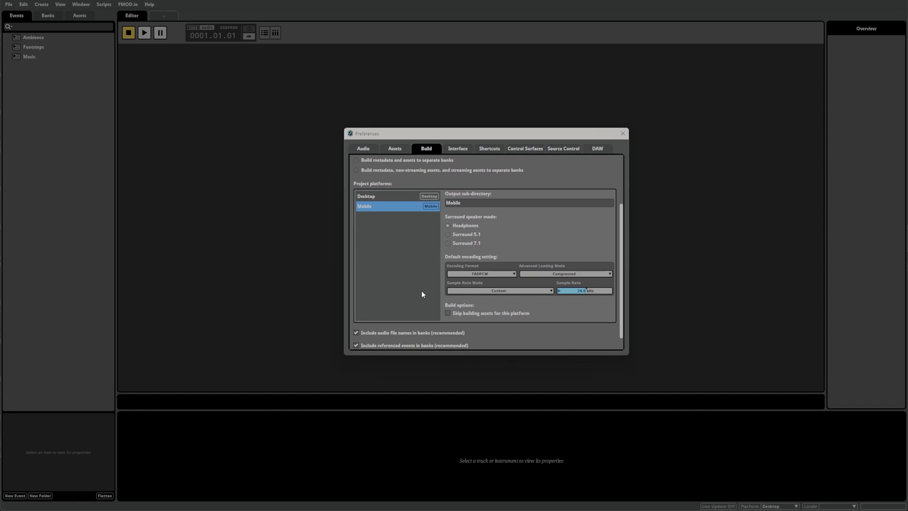
mouse_move(416, 284)
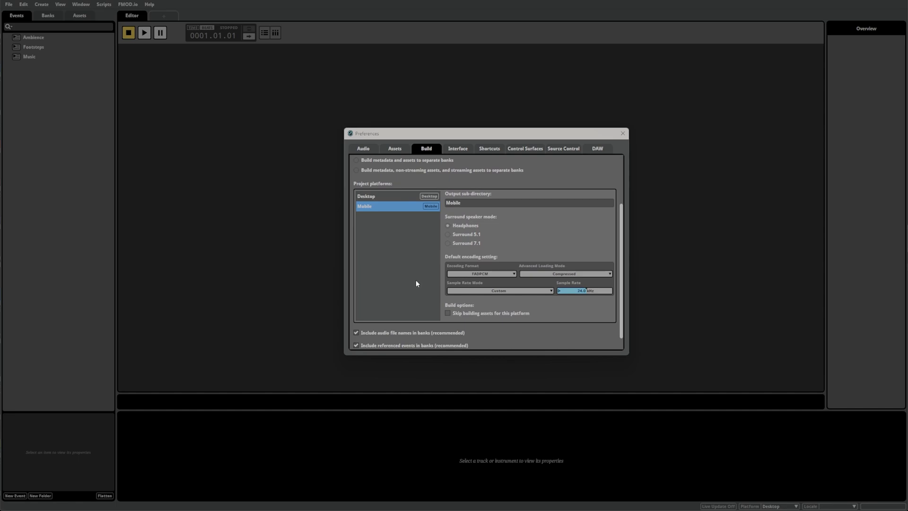
mouse_move(557, 287)
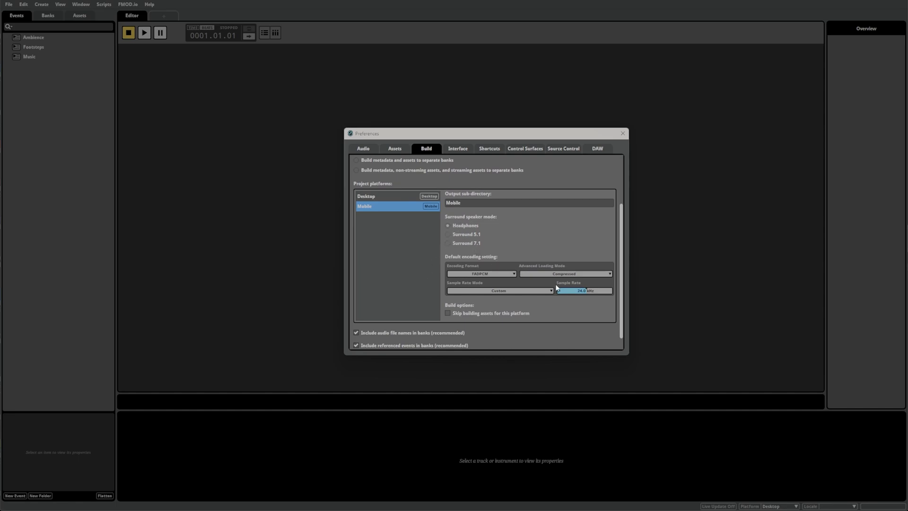
left_click(365, 196)
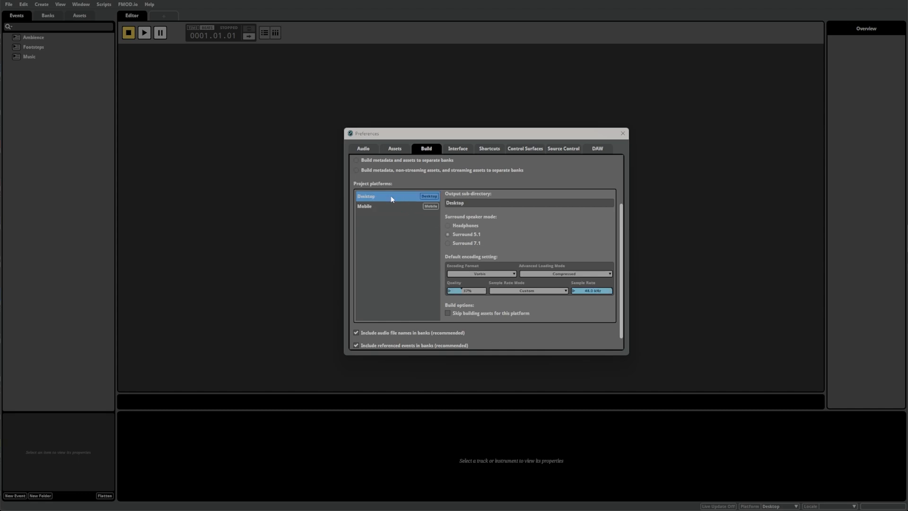
- Check the Mobile platform's Encoding Format choices and close Preferences
left_click(365, 206)
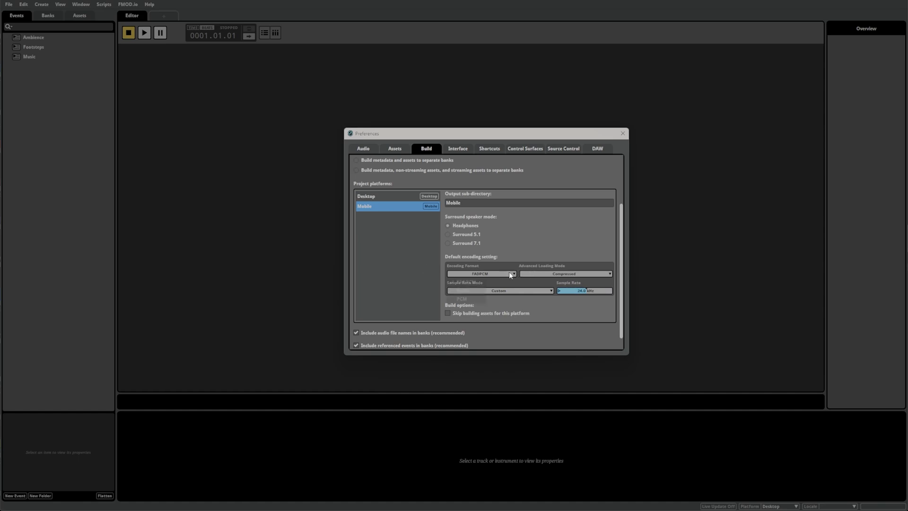
left_click(498, 291)
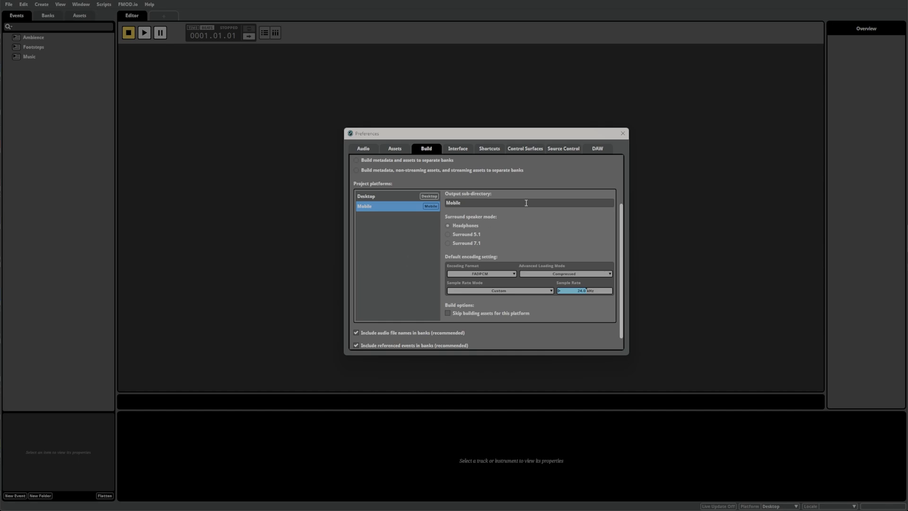
left_click(622, 133)
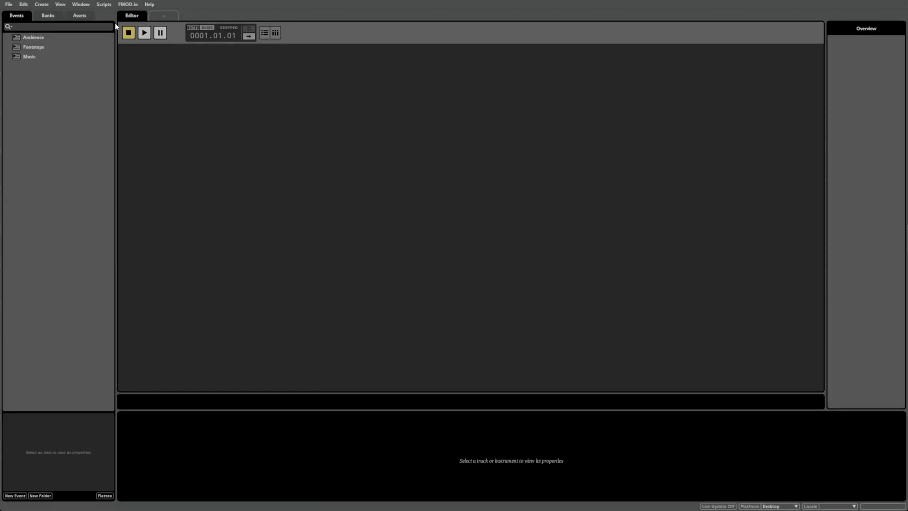
- Give the Steps asset folder a custom platform encoding: Vorbis, 37% quality, 48 kHz
left_click(79, 16)
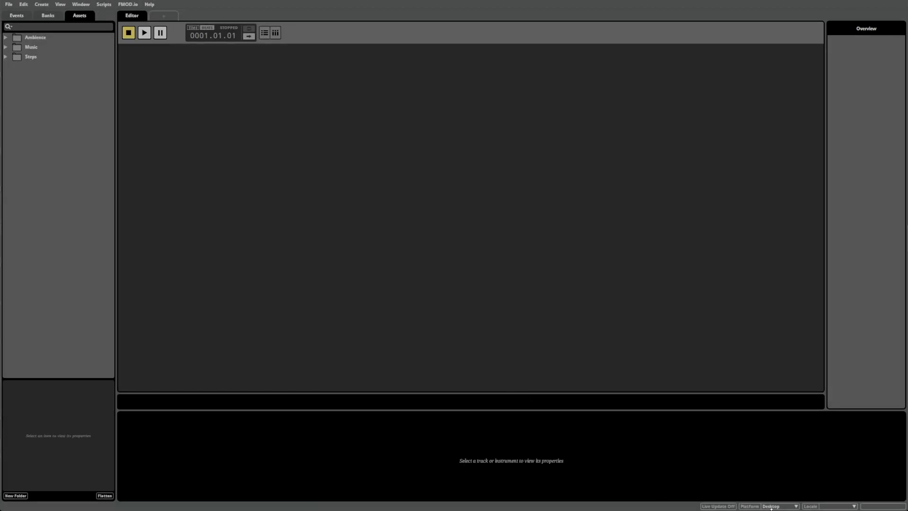
left_click(779, 507)
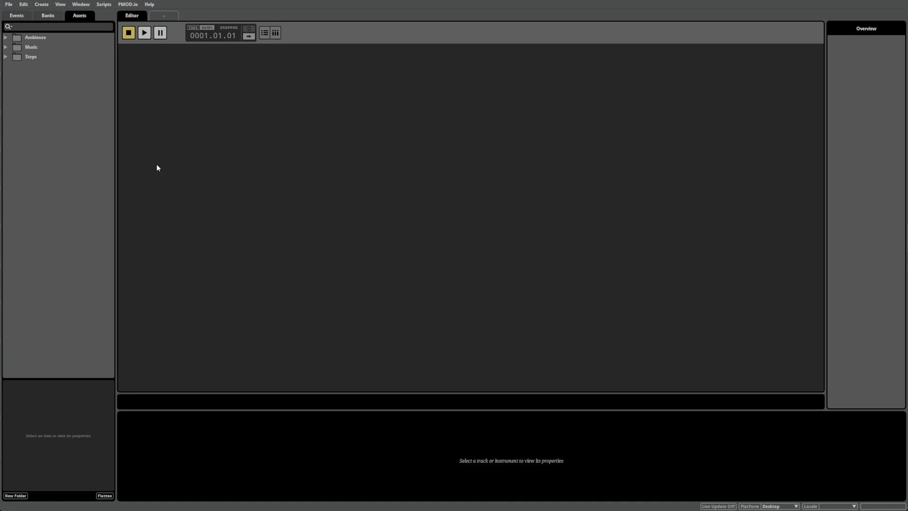
left_click(30, 56)
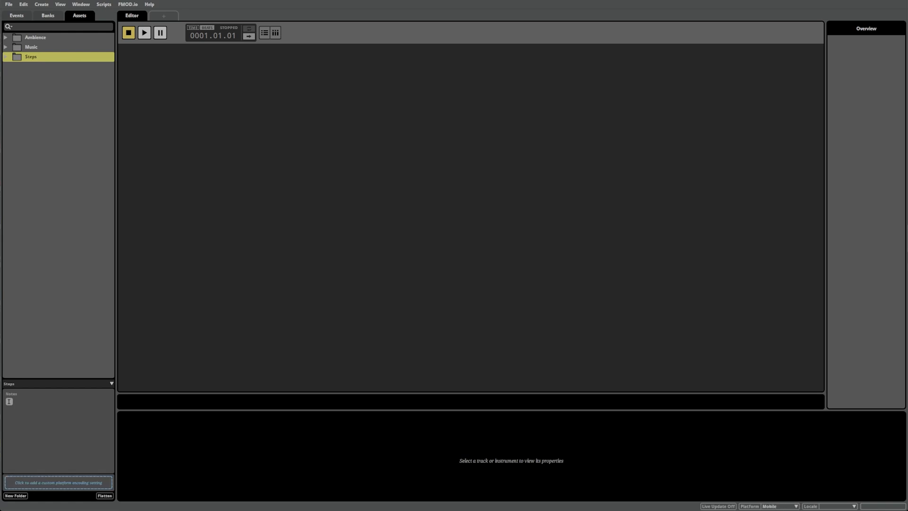
mouse_move(99, 483)
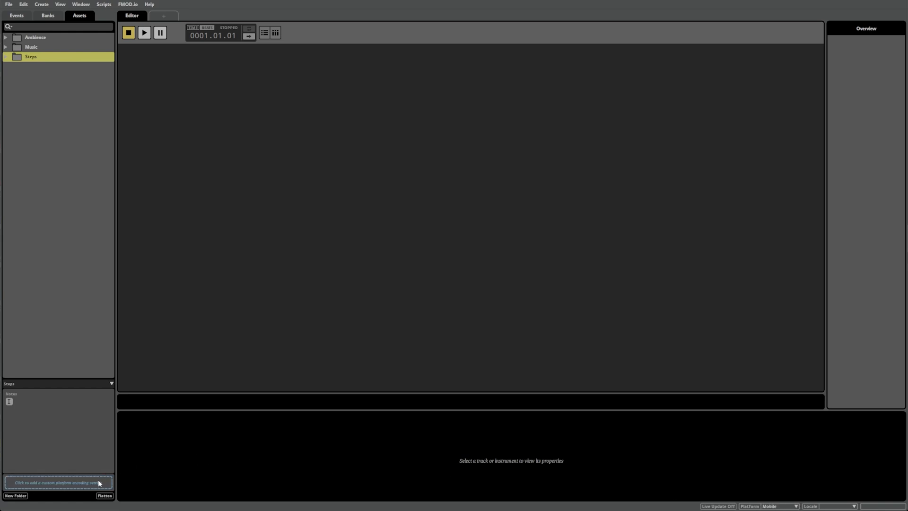
left_click(780, 505)
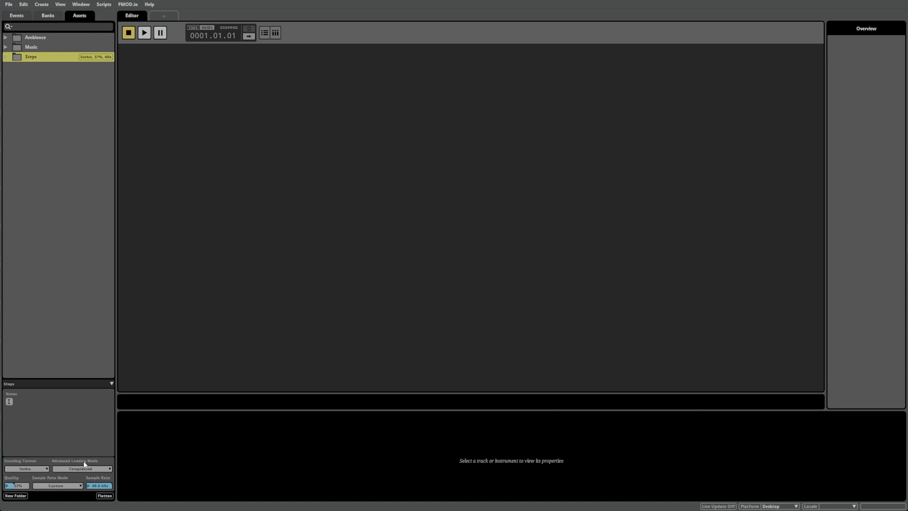
mouse_move(90, 339)
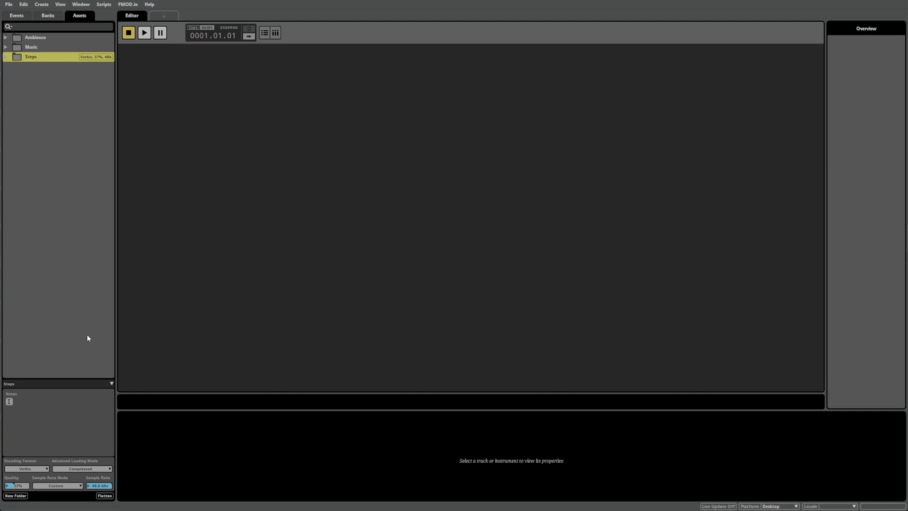
mouse_move(23, 3)
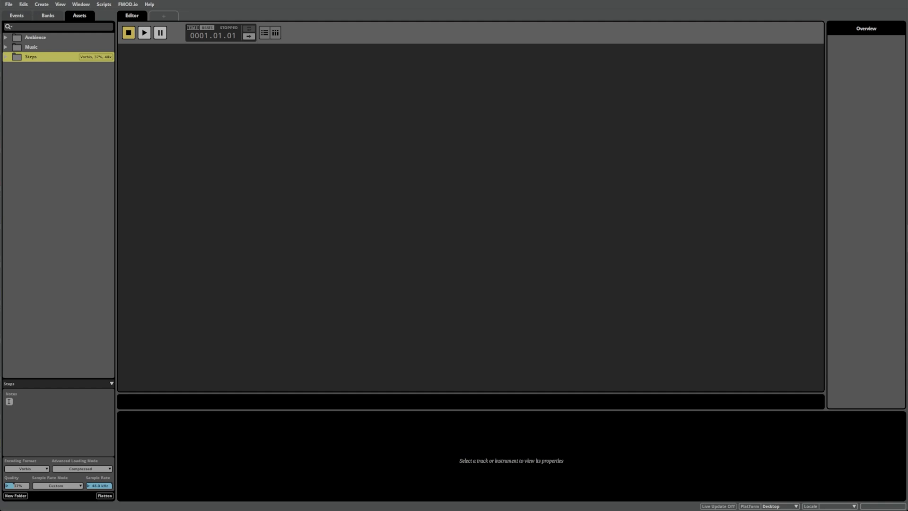
mouse_move(51, 156)
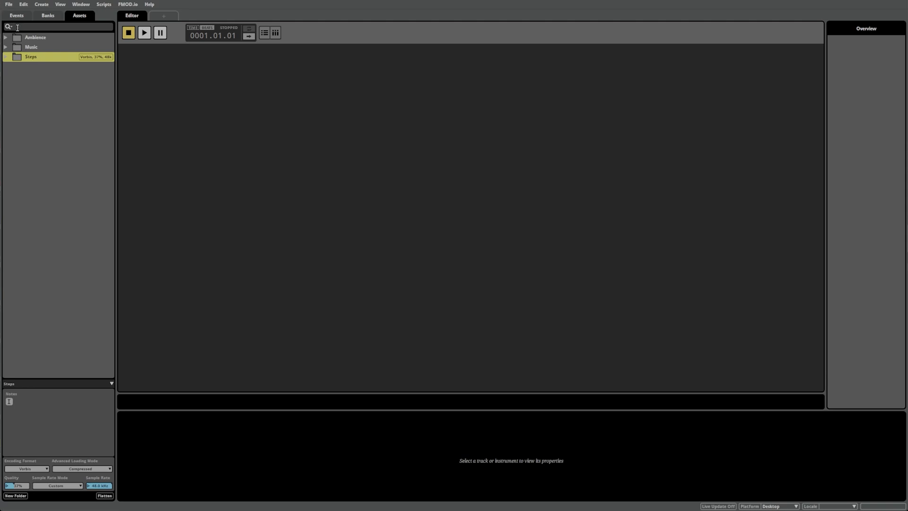
- Run File > Build All Platforms to build the banks for Desktop and Mobile
left_click(8, 4)
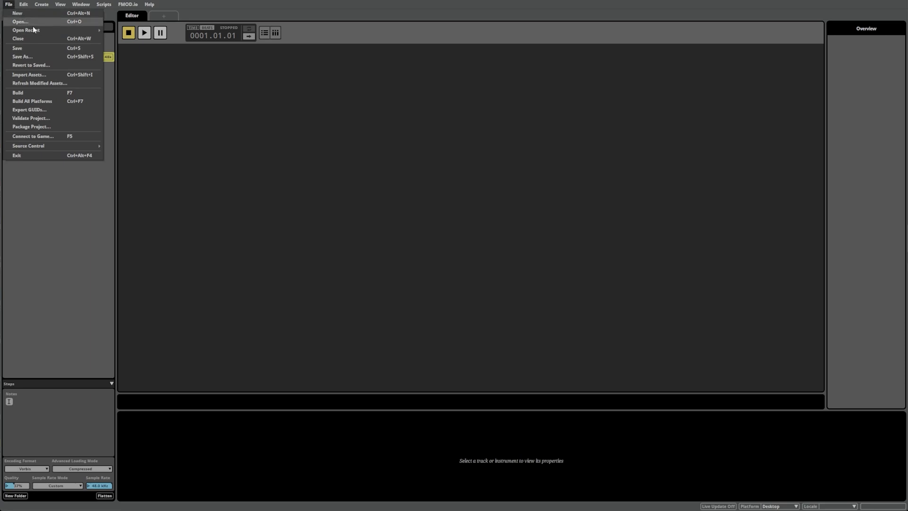
mouse_move(42, 93)
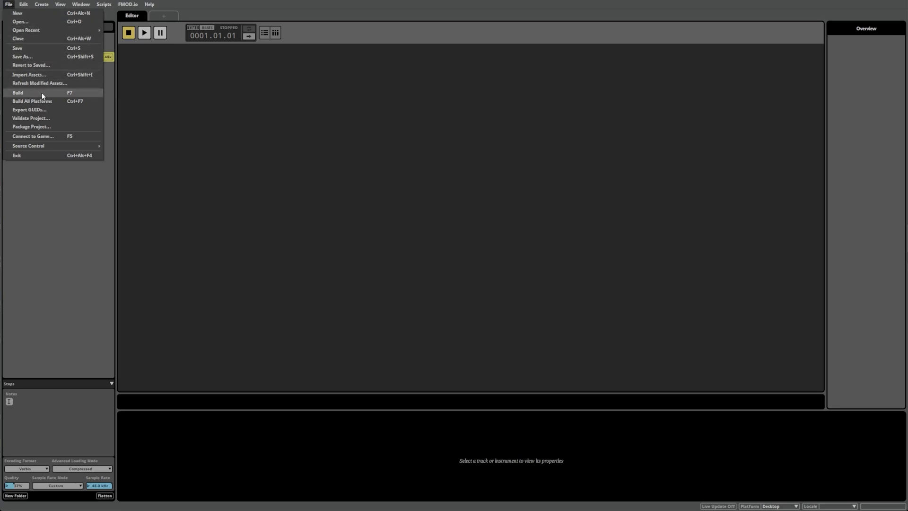
mouse_move(48, 101)
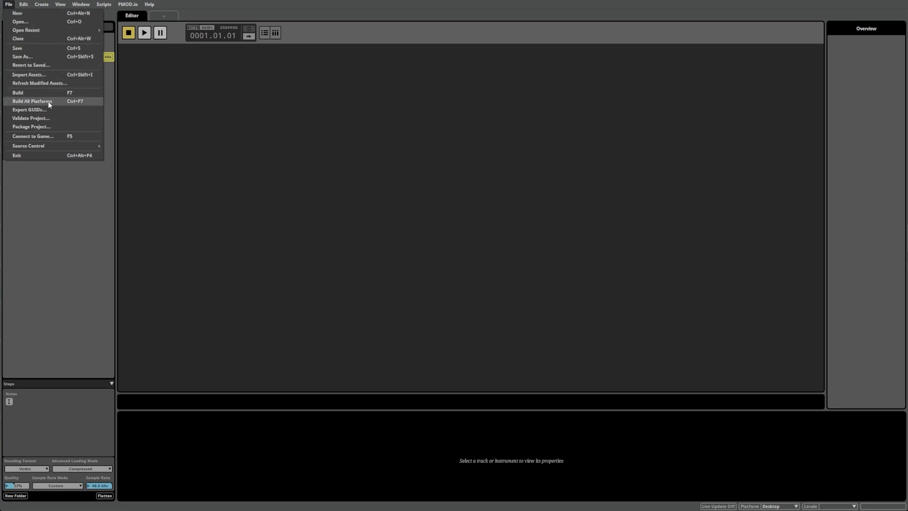
mouse_move(95, 105)
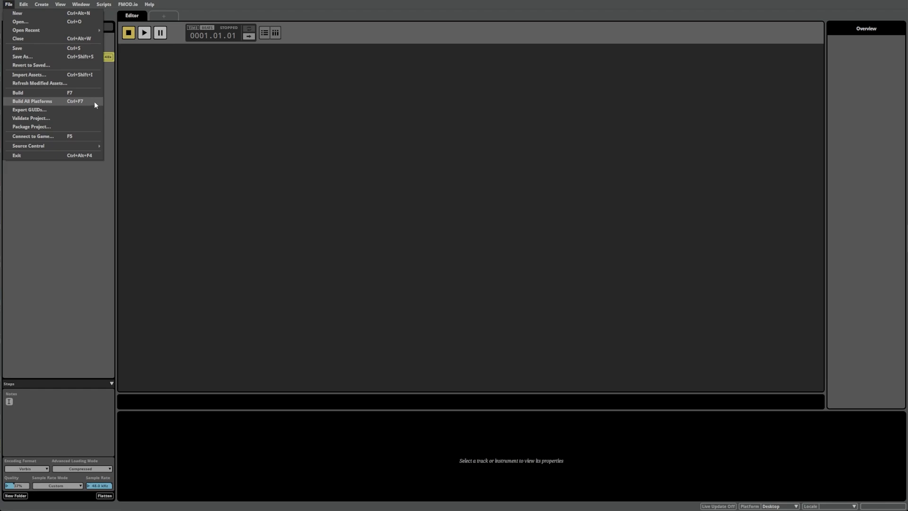
left_click(32, 101)
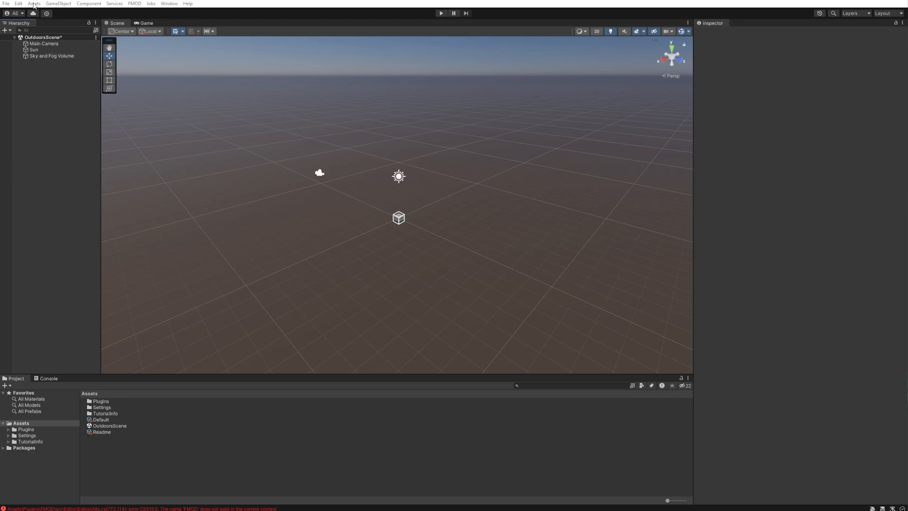
- Step through the FMOD for Unity 2.02.15 setup wizard and close it, returning to OutdoorsScene
left_click(33, 4)
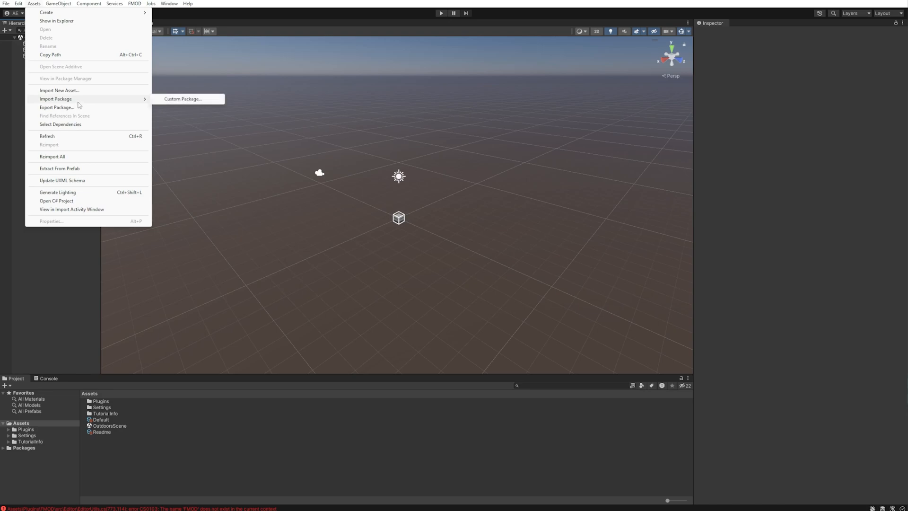
left_click(182, 99)
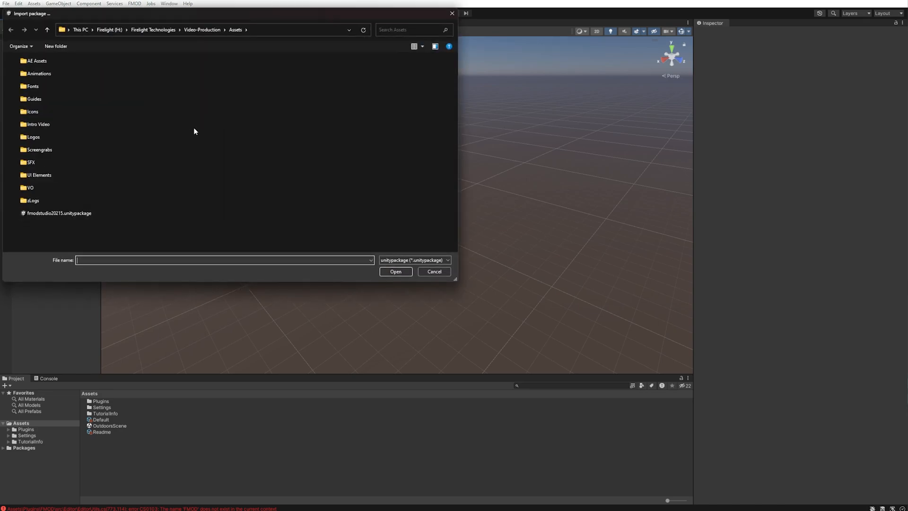
left_click(59, 213)
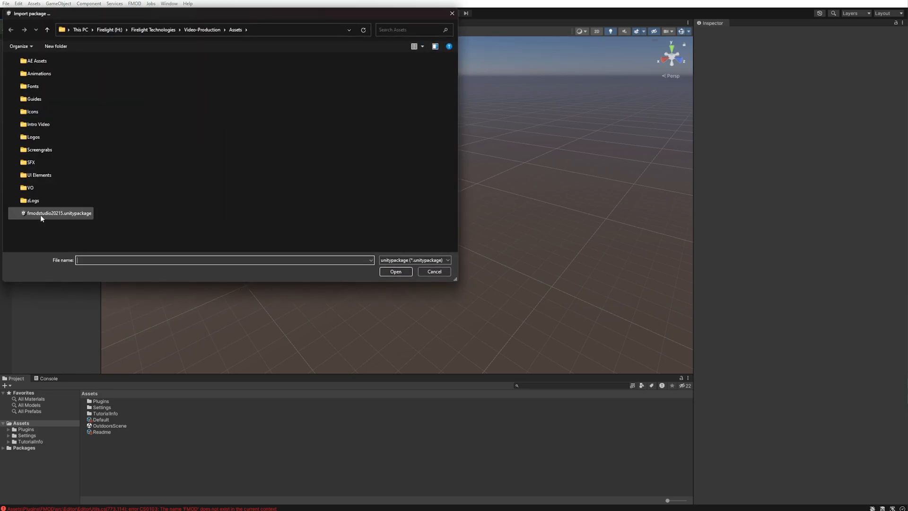
left_click(59, 213)
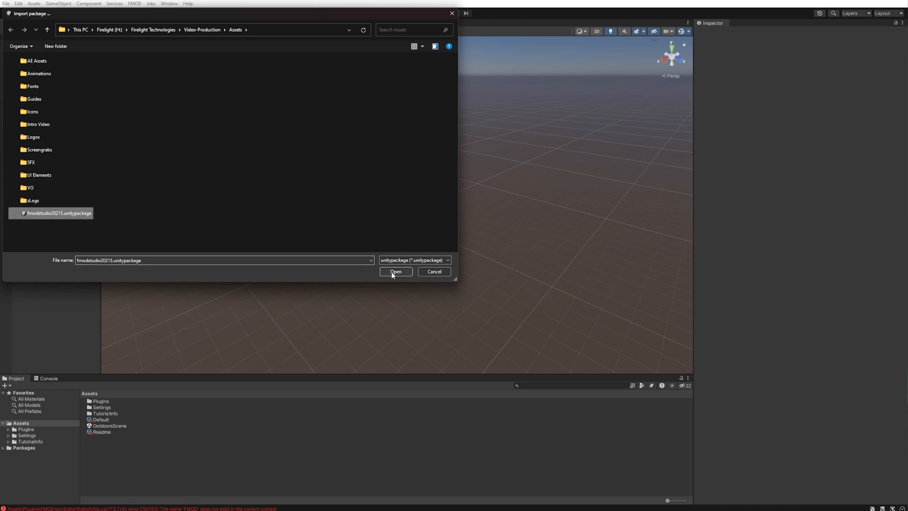
left_click(395, 271)
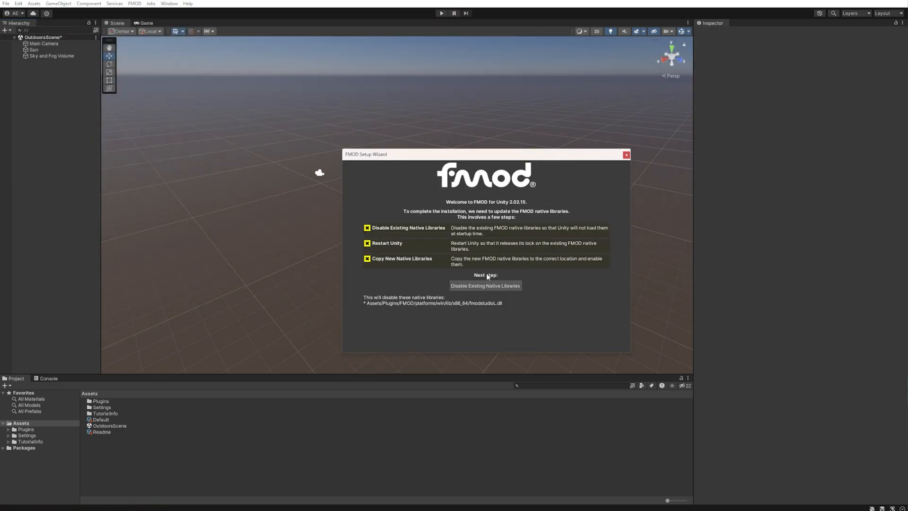
left_click(625, 154)
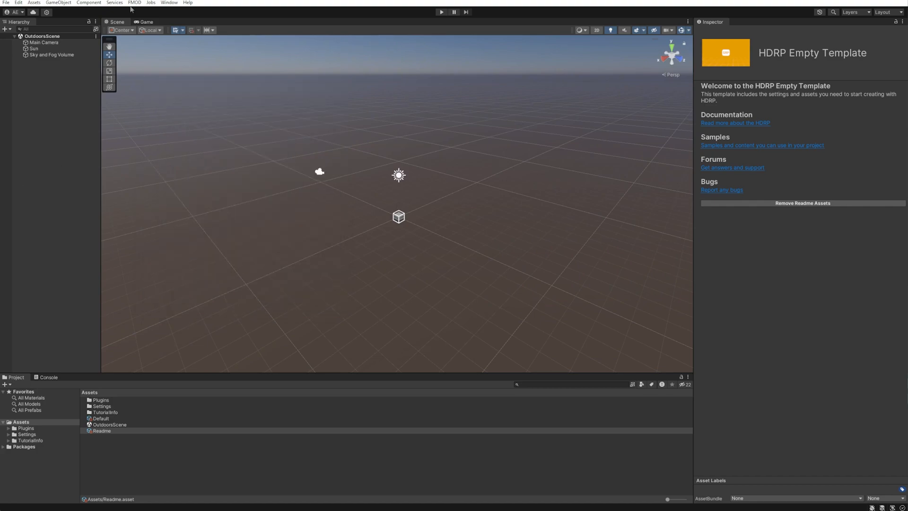
- Show Unity's FMOD Settings and keep the bank source type on Multiple Platform Build
left_click(134, 2)
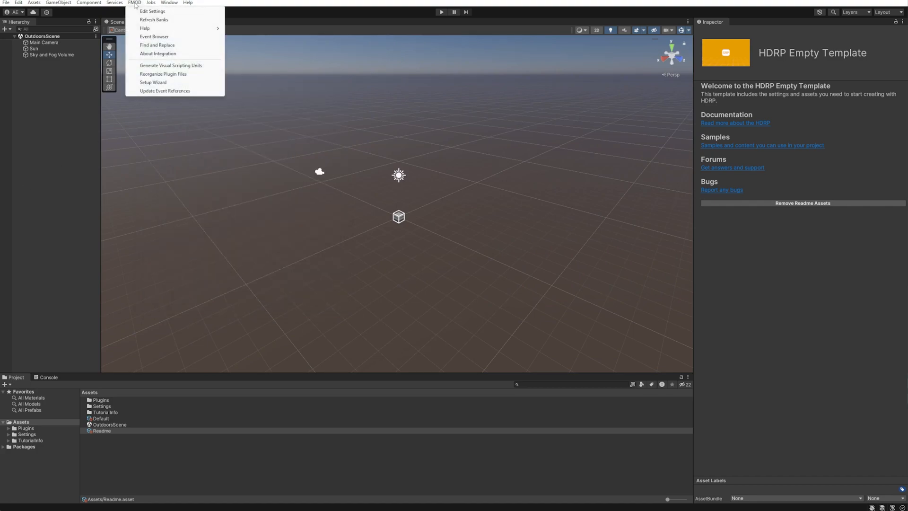
mouse_move(152, 12)
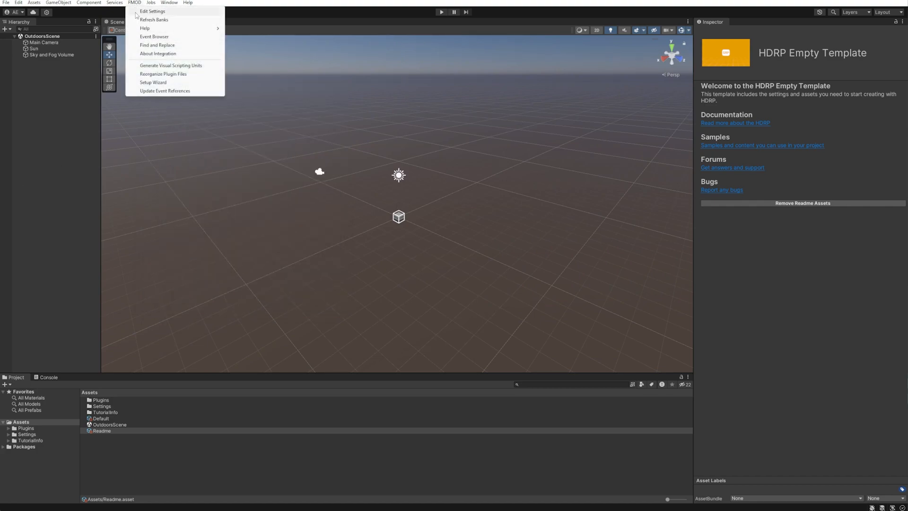
left_click(153, 12)
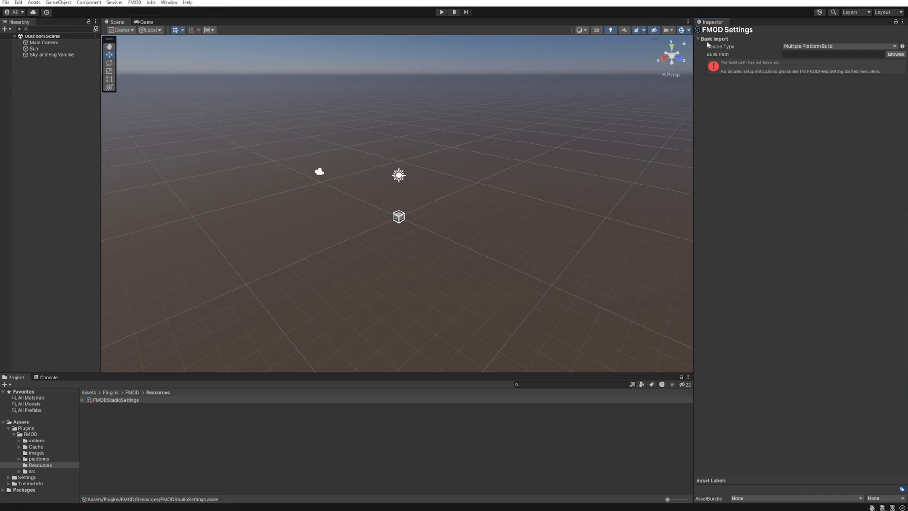
mouse_move(718, 53)
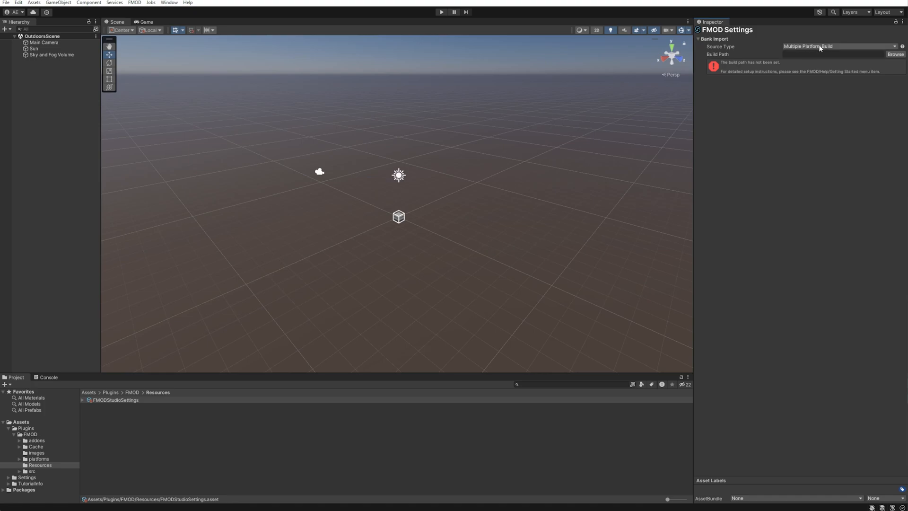
left_click(835, 46)
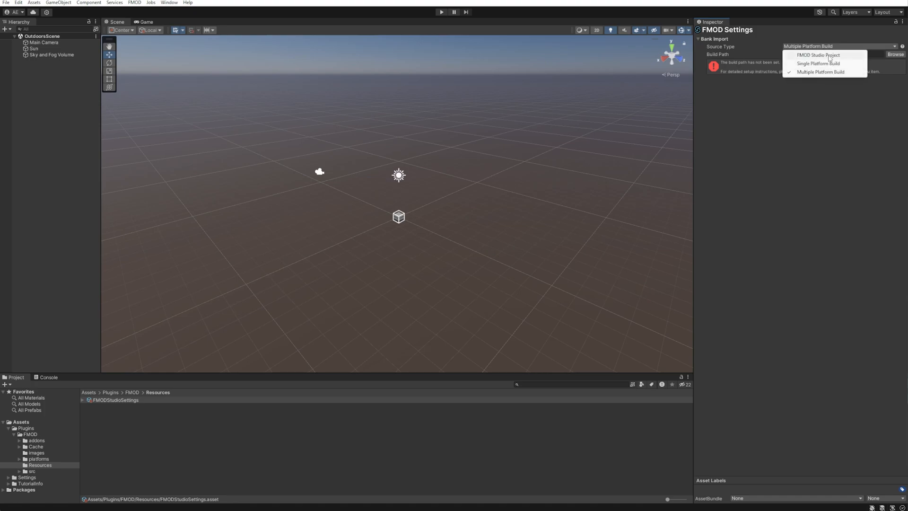
mouse_move(853, 61)
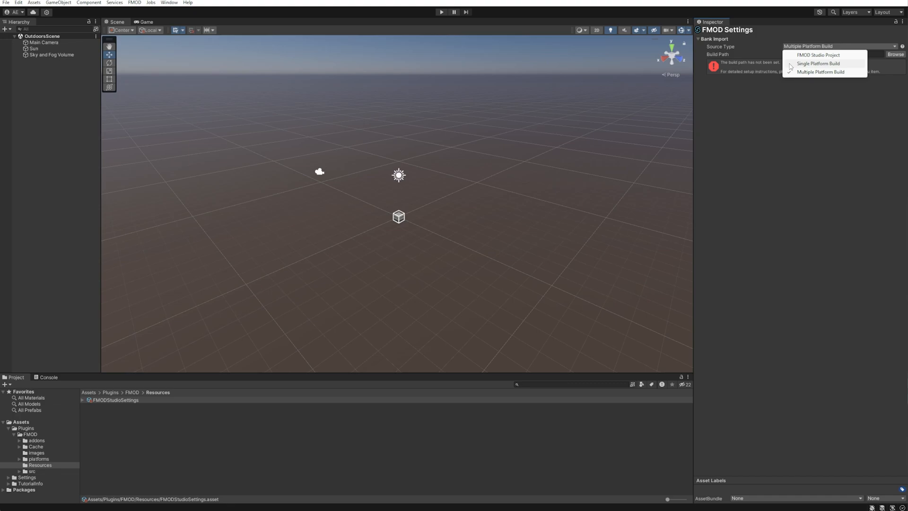
left_click(821, 72)
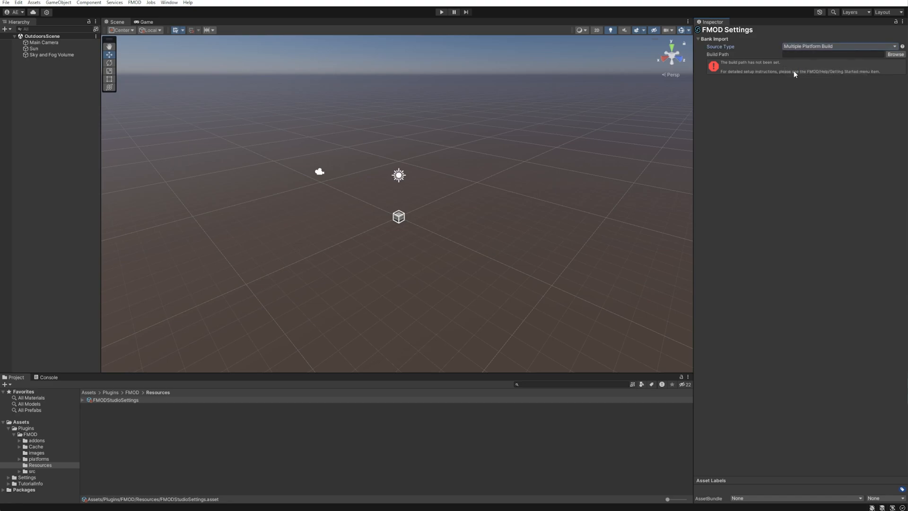
mouse_move(725, 135)
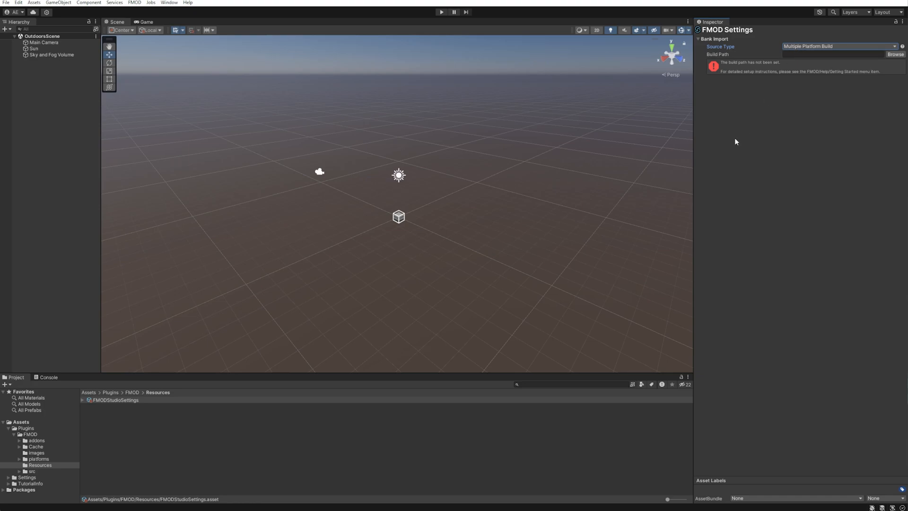
mouse_move(688, 171)
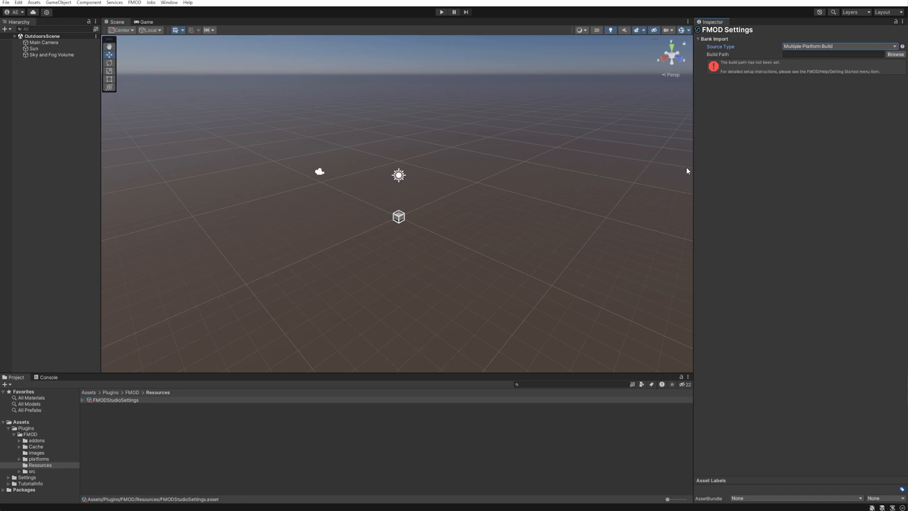
mouse_move(360, 247)
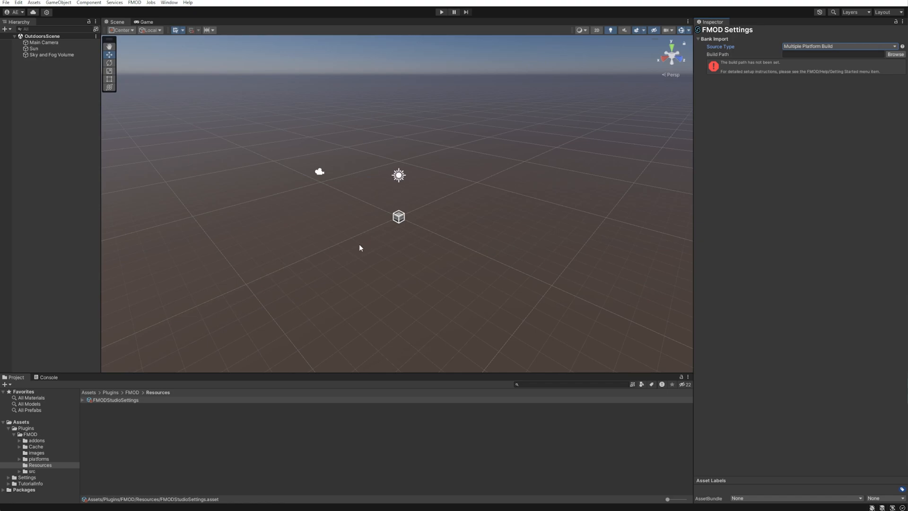
- Create an SFX Banks folder in Assets and reveal it in the file explorer
left_click(20, 422)
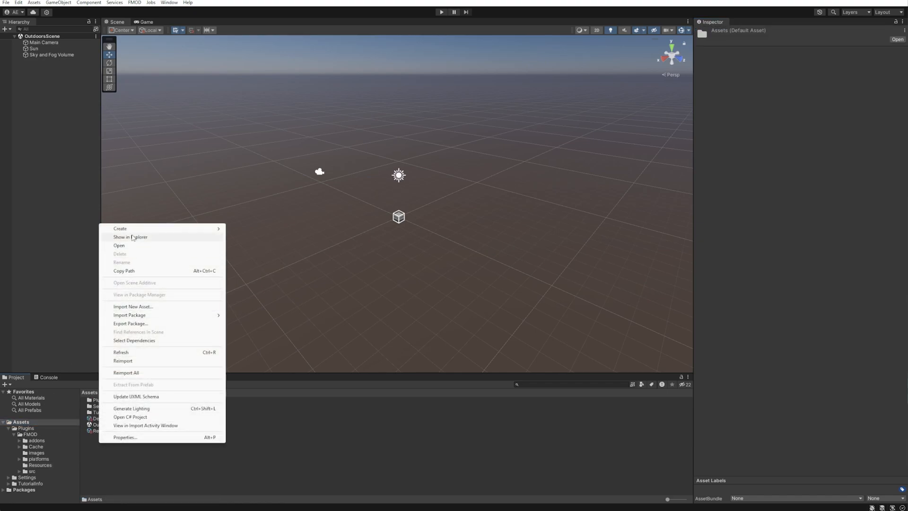
left_click(120, 228)
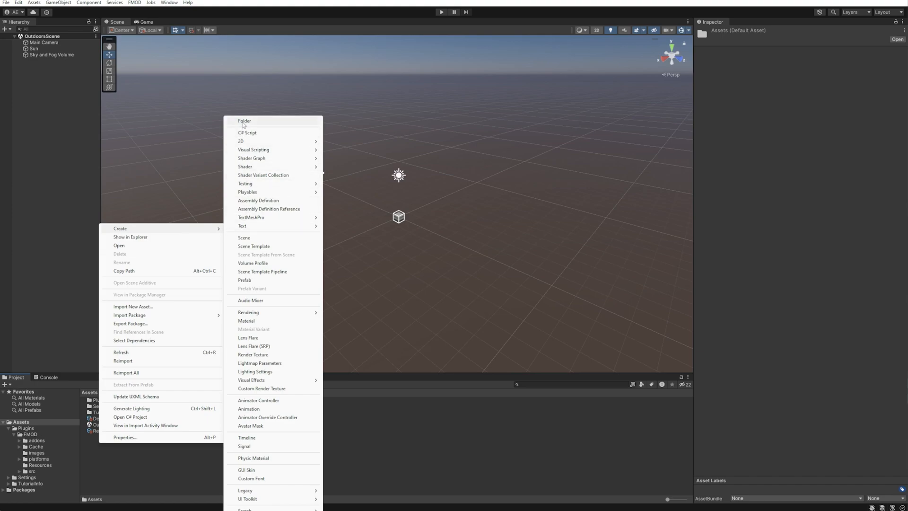
left_click(244, 121)
type("SFX Banks")
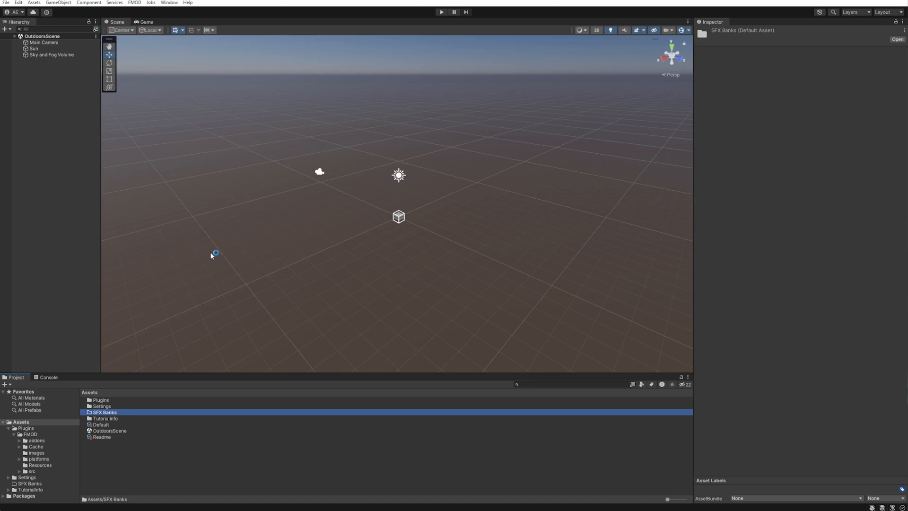
right_click(103, 411)
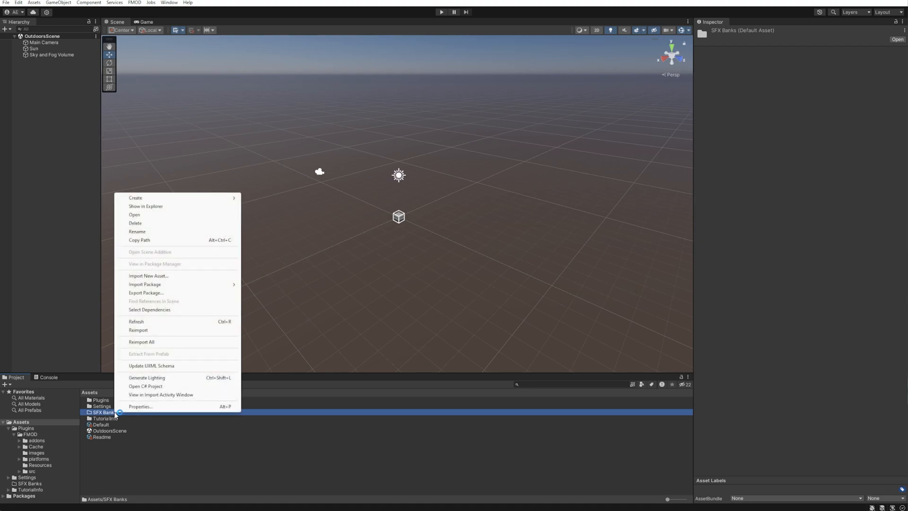
mouse_move(165, 206)
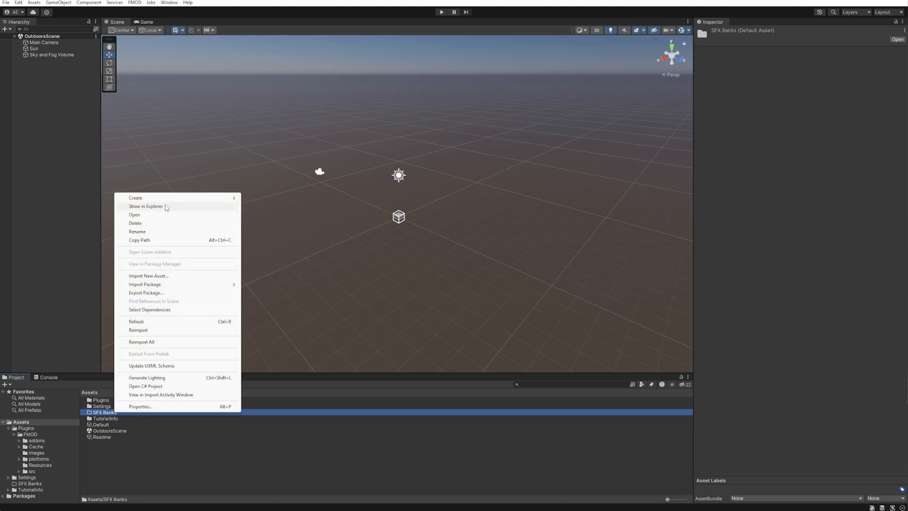
left_click(145, 205)
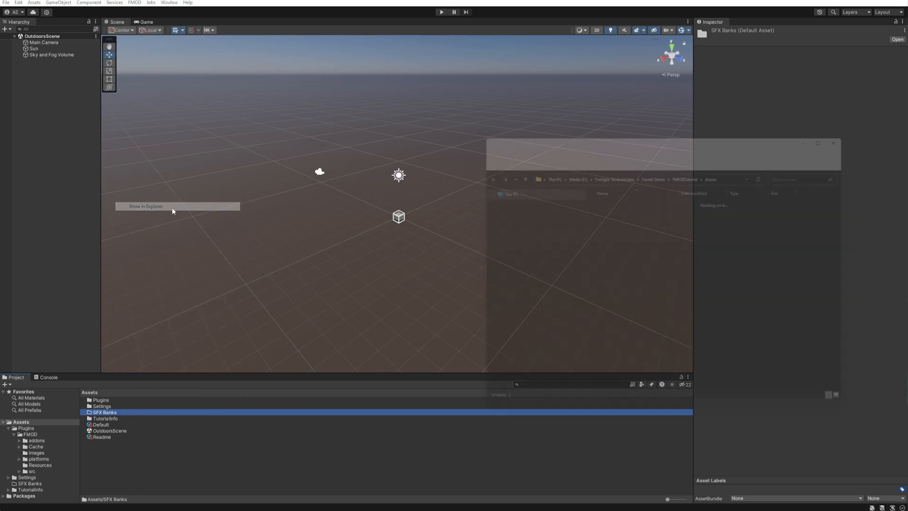
- Locate the SFX Banks folder inside the project's Assets folder in File Explorer
left_click(146, 206)
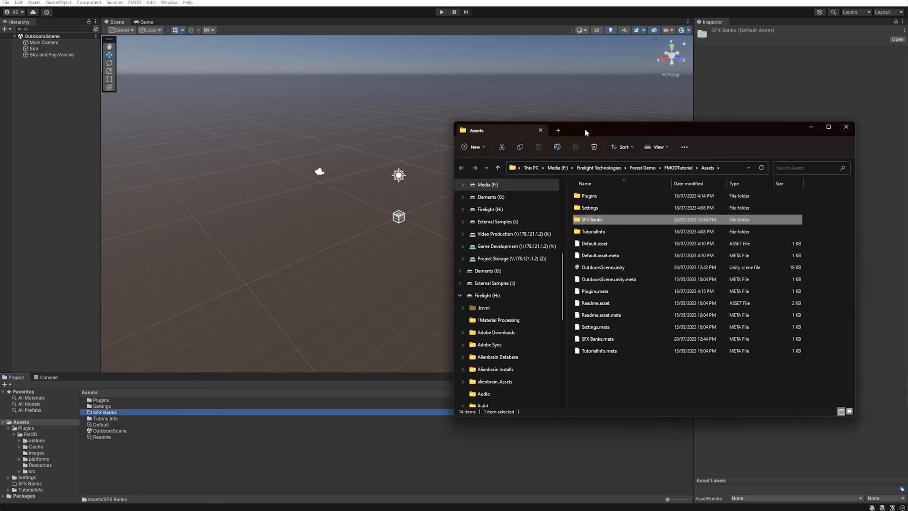
double_click(593, 218)
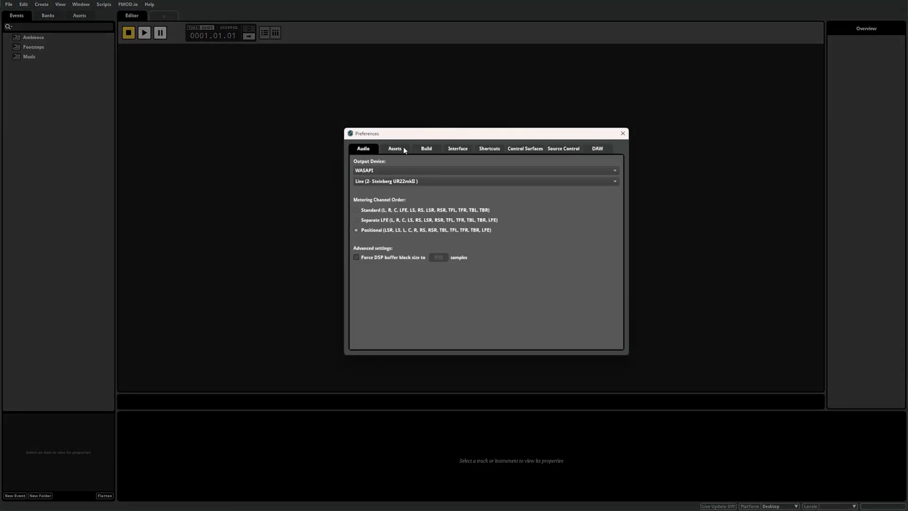
- Check the bank build output directory in Preferences, then run File > Build
left_click(426, 149)
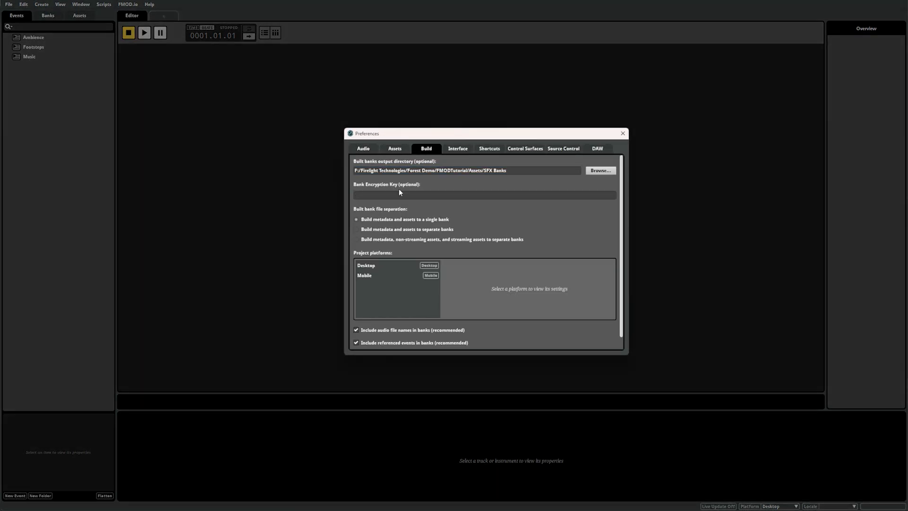
left_click(622, 134)
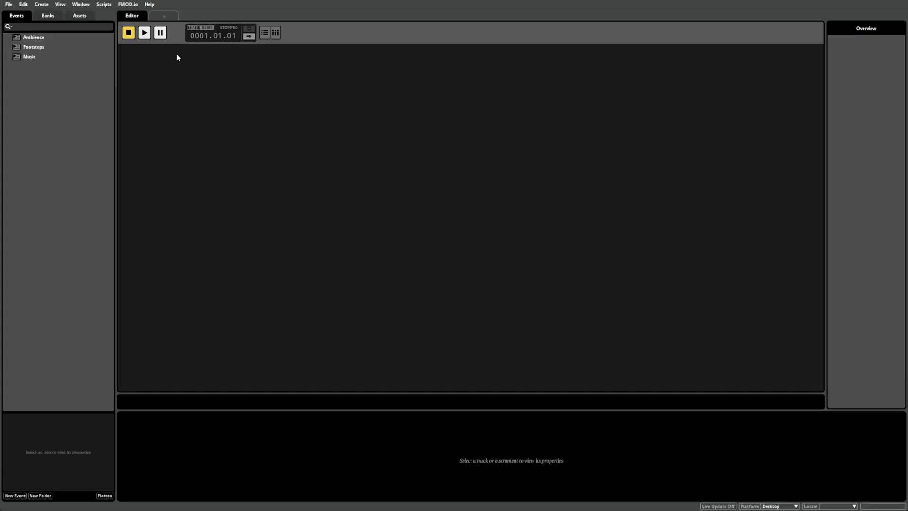
left_click(9, 3)
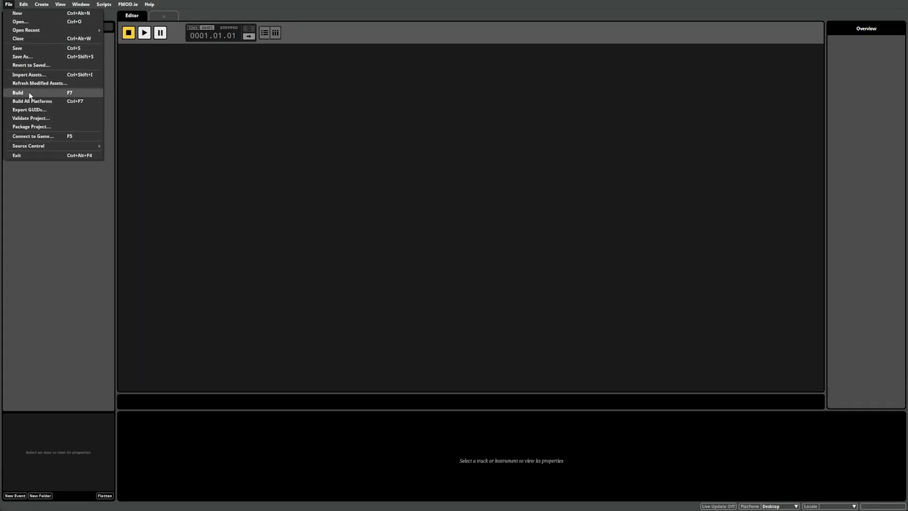
left_click(159, 253)
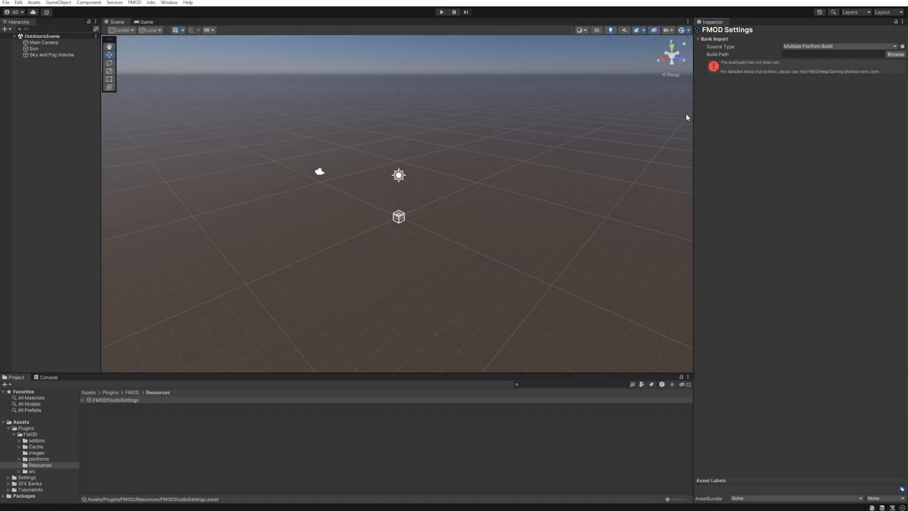
- Set the bank build path to F:\Firelight Technologies\Forest Demo\FMODT
left_click(832, 53)
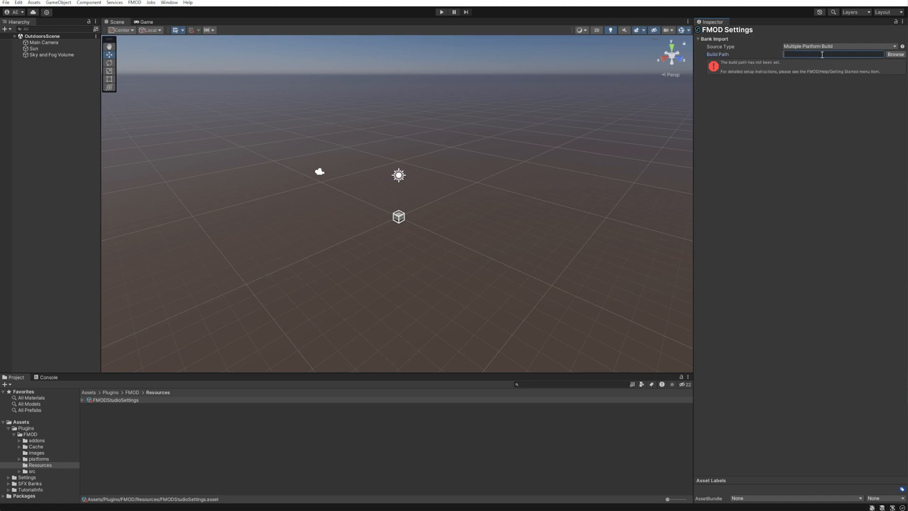
type("F:\\Firelight Technologies\\Forest Demo\\FMODT")
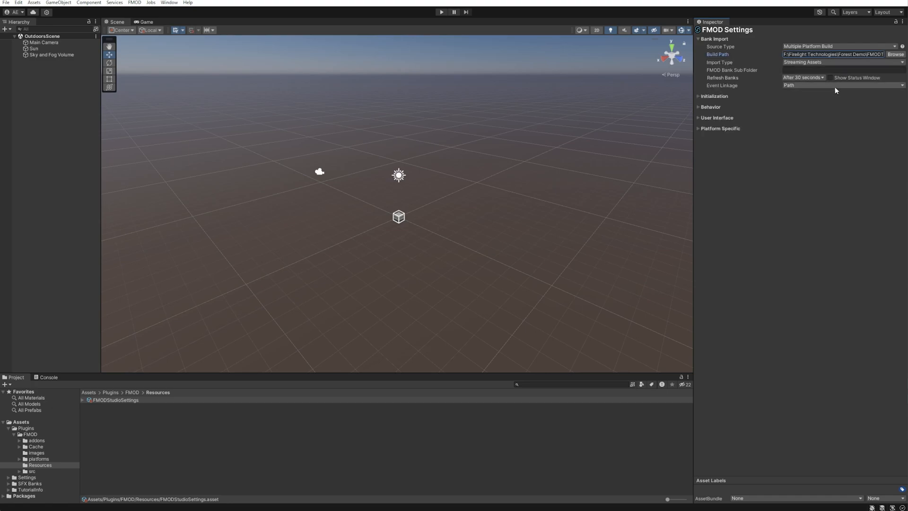
left_click(133, 2)
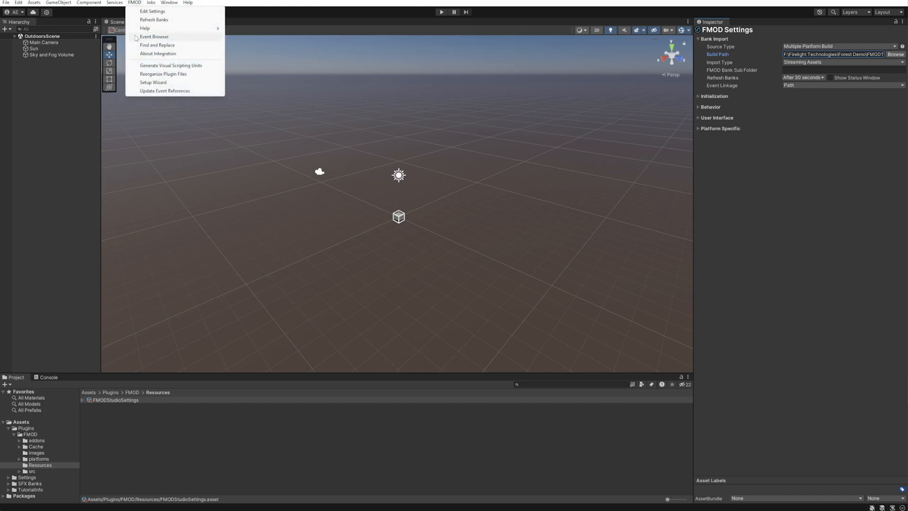
- Play the Ambience event from Events and sweep its Blend parameter up to about 0.88
left_click(154, 37)
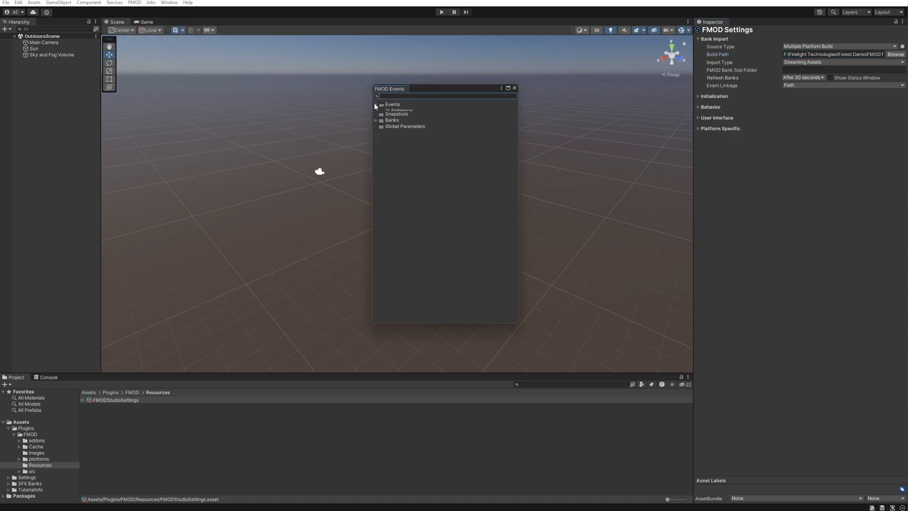
left_click(401, 110)
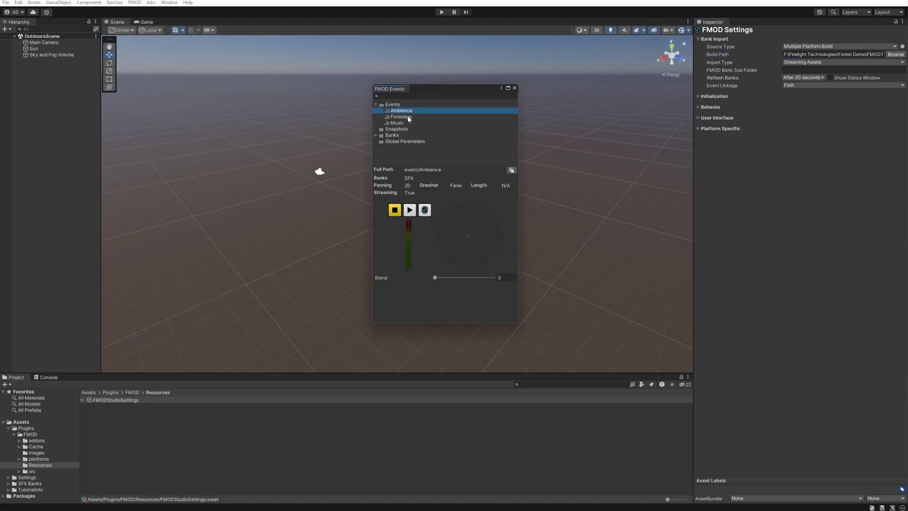
mouse_move(408, 132)
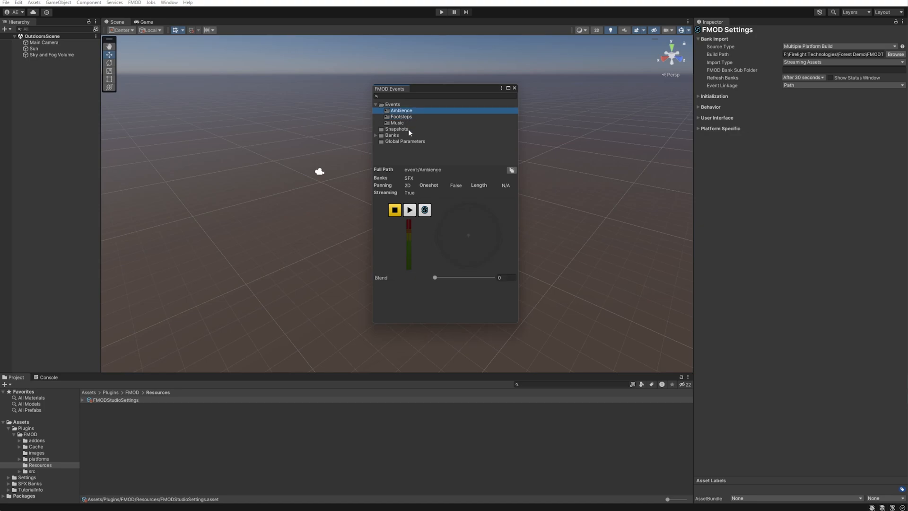
left_click(410, 210)
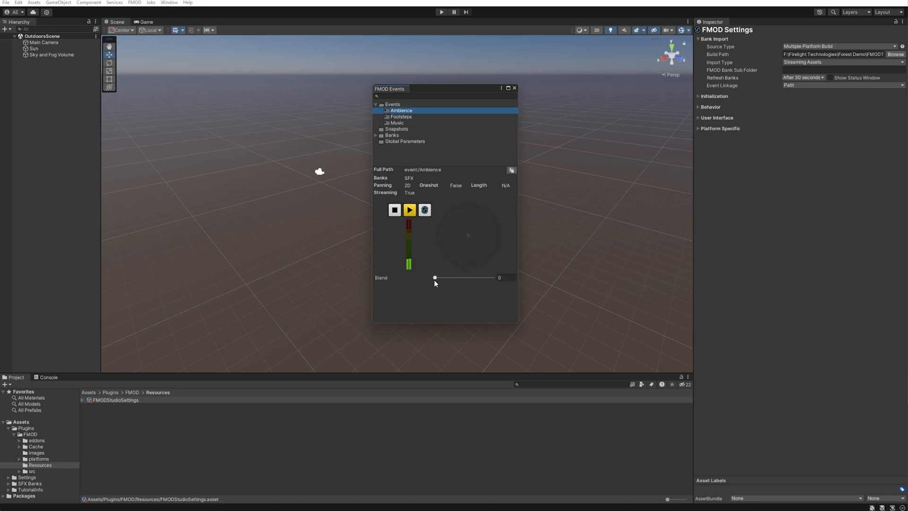
left_click_drag(436, 277, 485, 277)
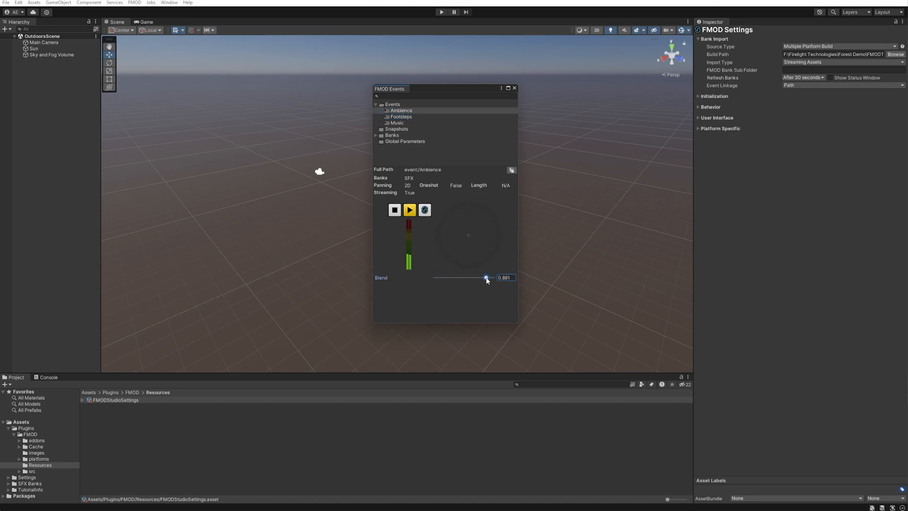
left_click_drag(486, 277, 435, 278)
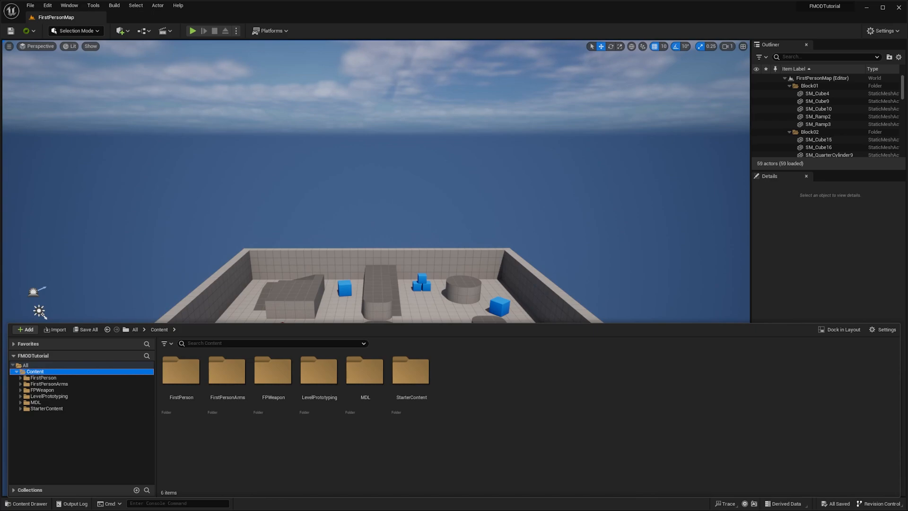
mouse_move(35, 377)
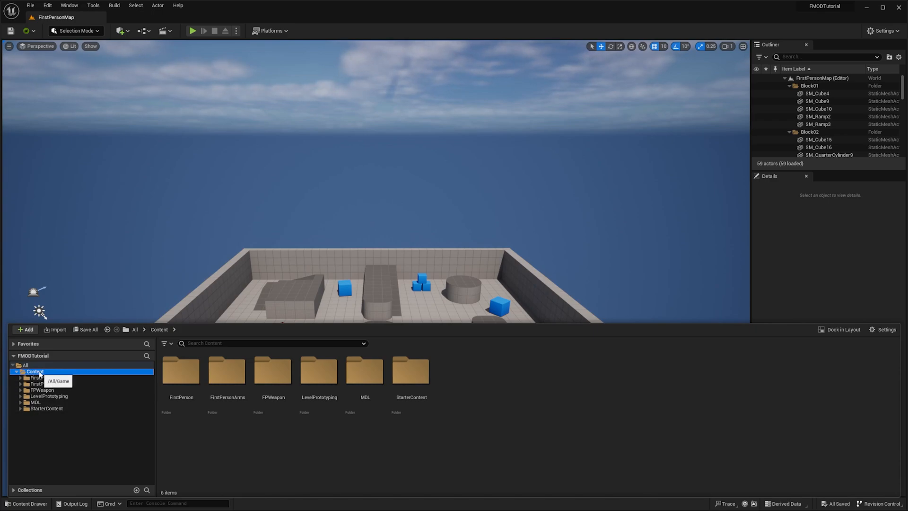
- Bring up the context menu for the Content folder in the Content Drawer
right_click(34, 371)
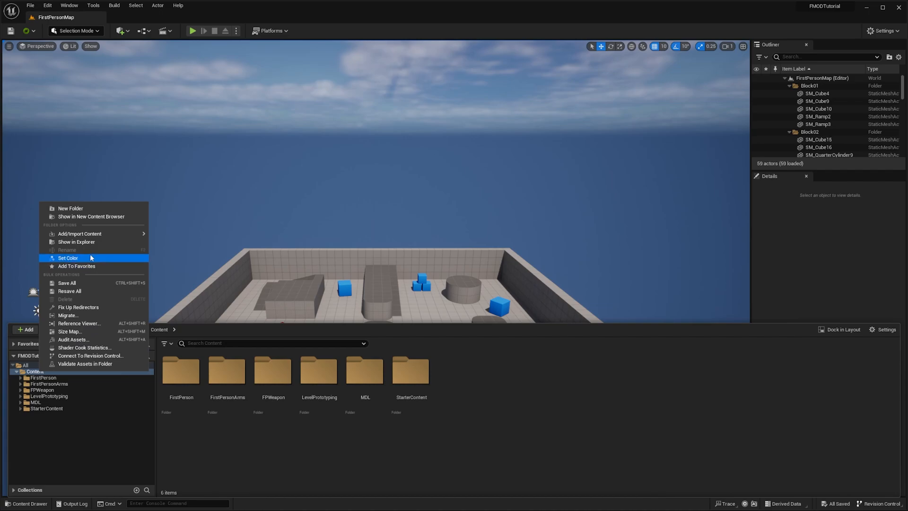
mouse_move(76, 241)
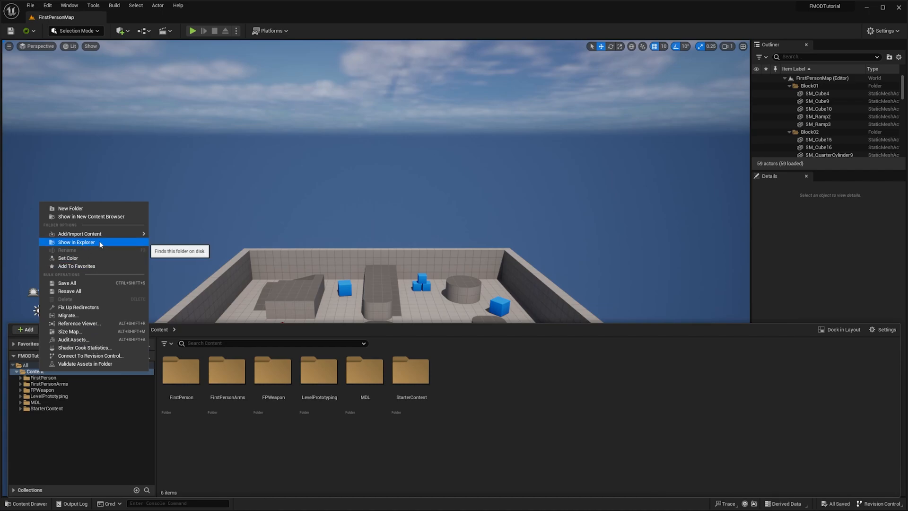
- Reveal Content on disk, go up to FMODTutorial and enter its Plugins folder
left_click(76, 242)
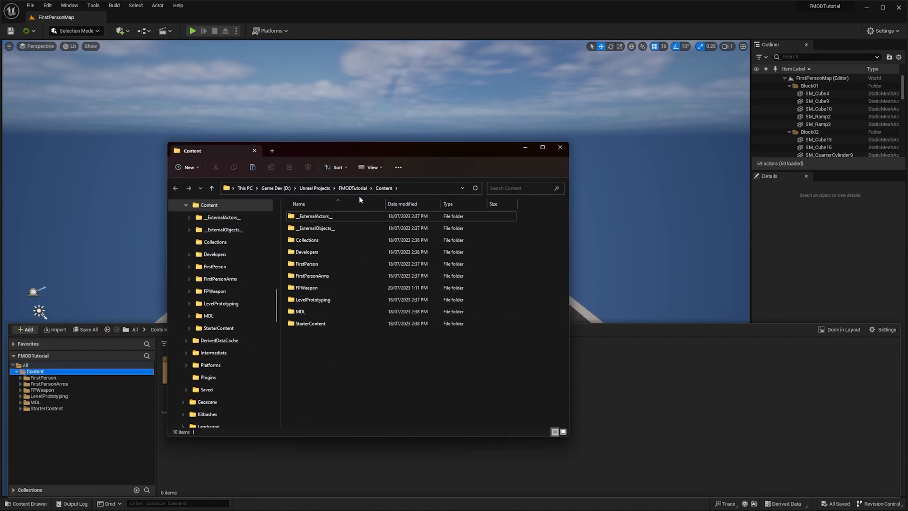
left_click(211, 188)
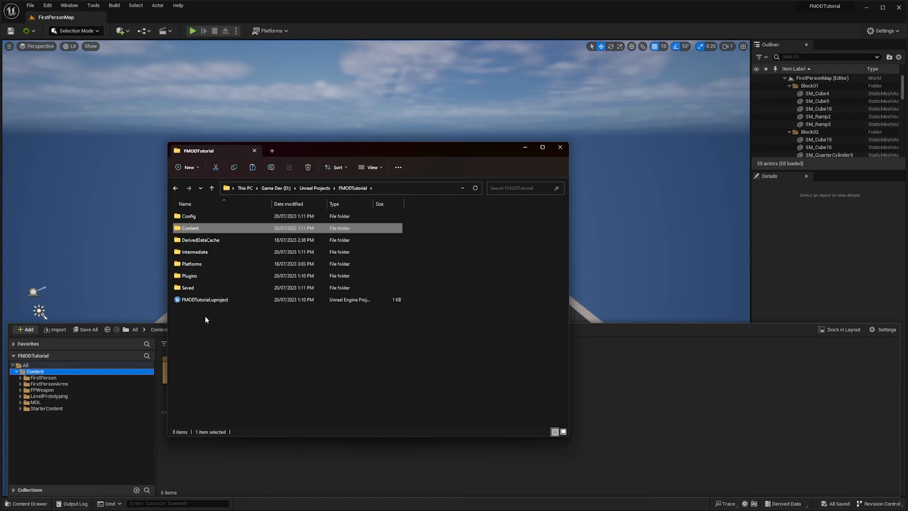
left_click(205, 300)
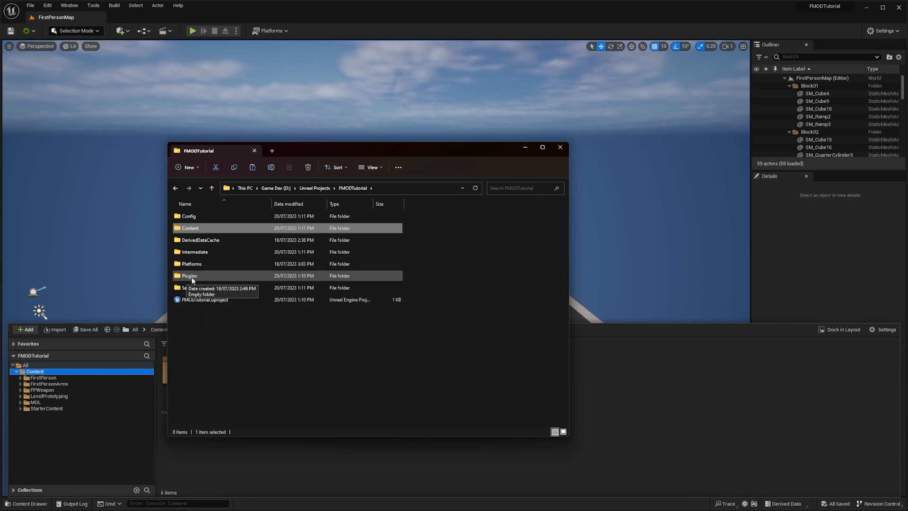
double_click(190, 275)
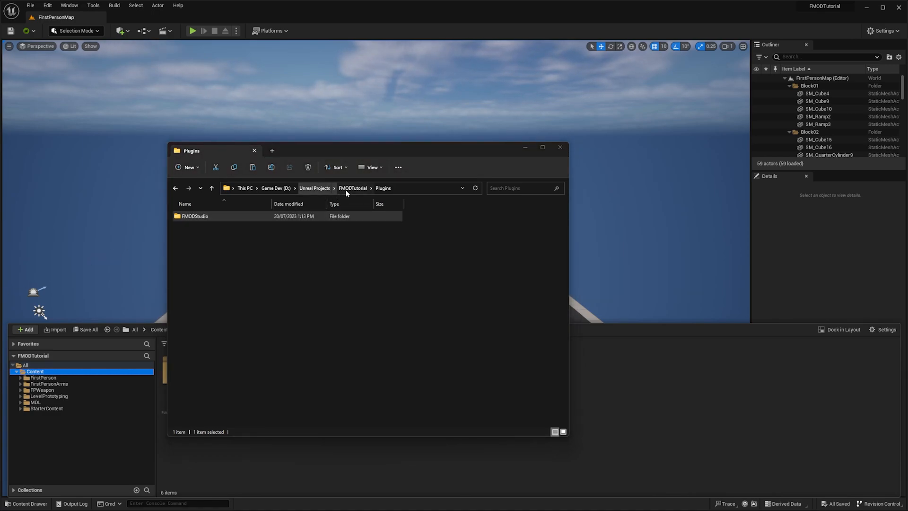
left_click(200, 258)
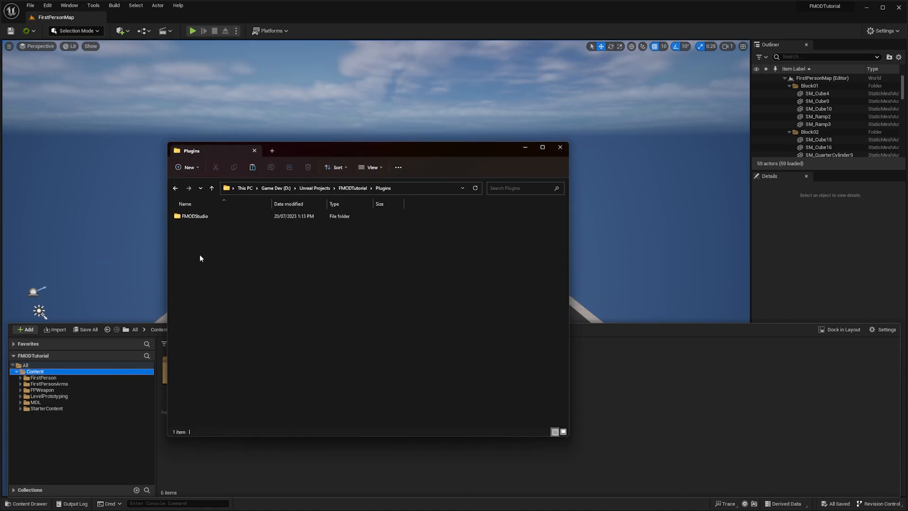
mouse_move(176, 277)
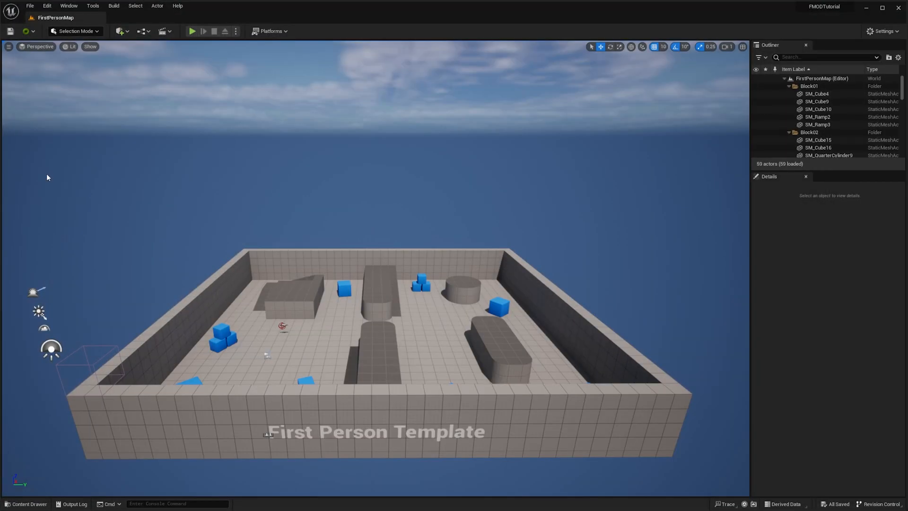
- Run Help > Validate FMOD and accept fixing the Studio build path
left_click(177, 6)
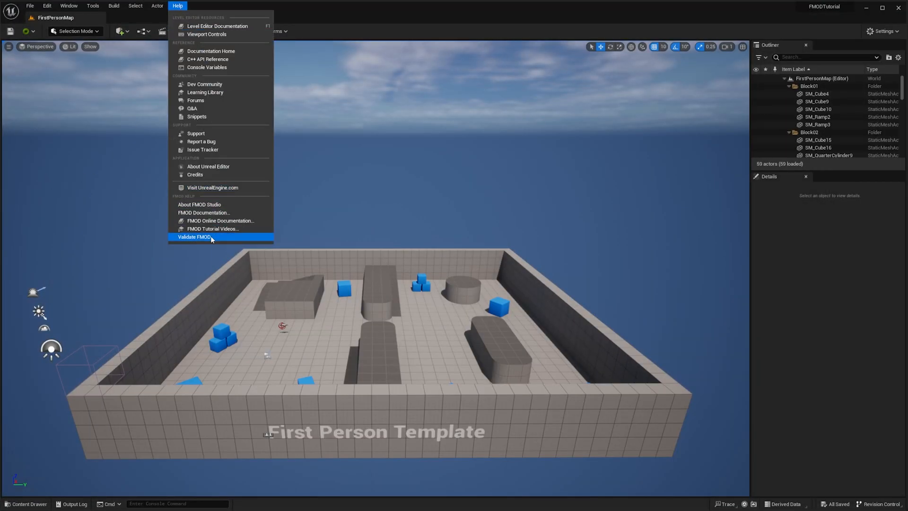
left_click(194, 237)
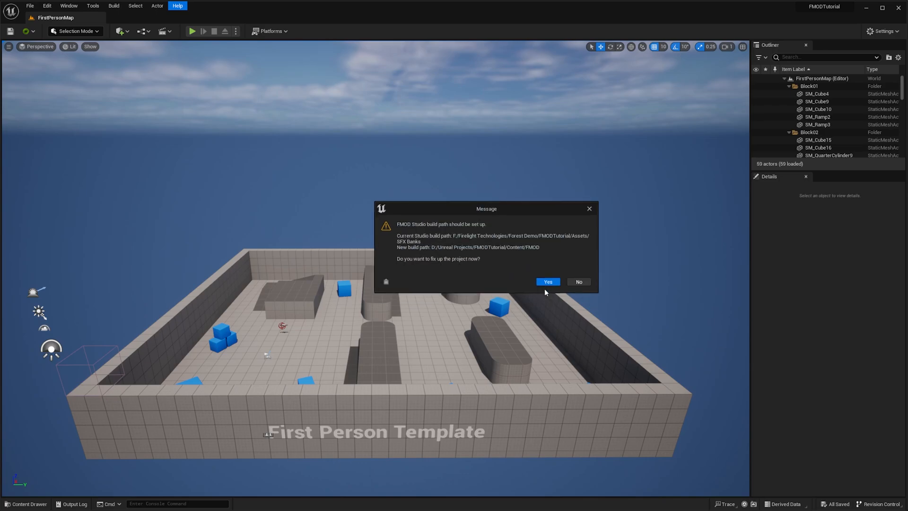
left_click(547, 282)
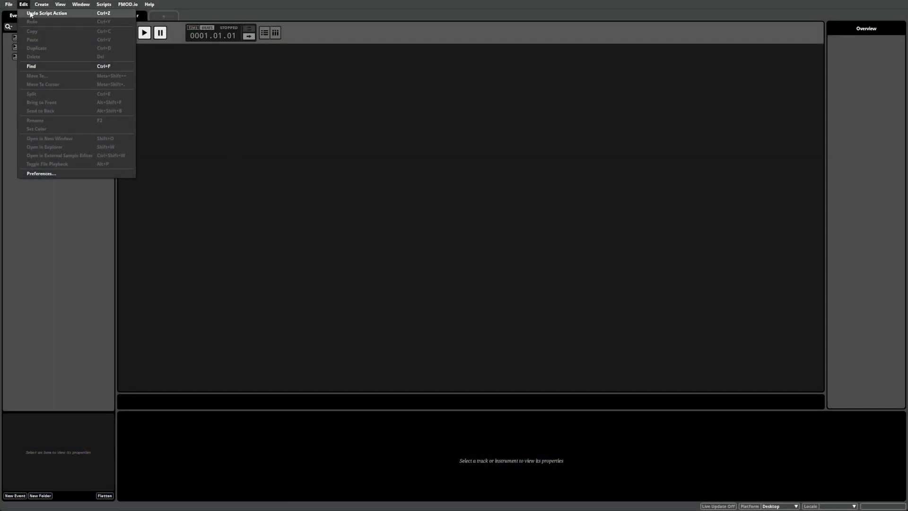
left_click(41, 174)
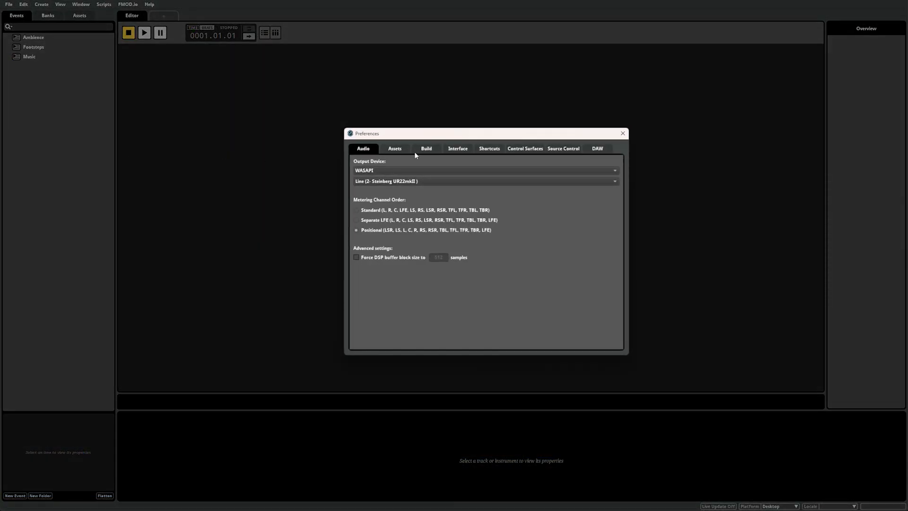
left_click(426, 148)
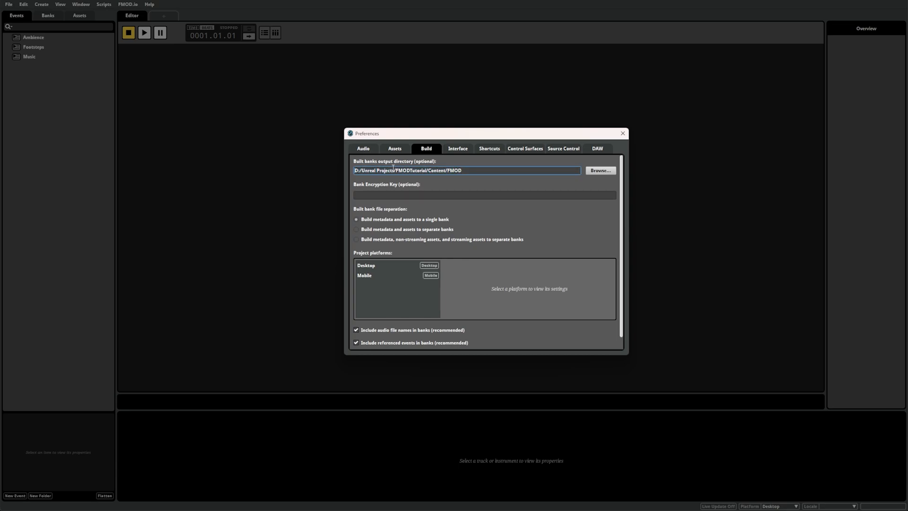
left_click(623, 133)
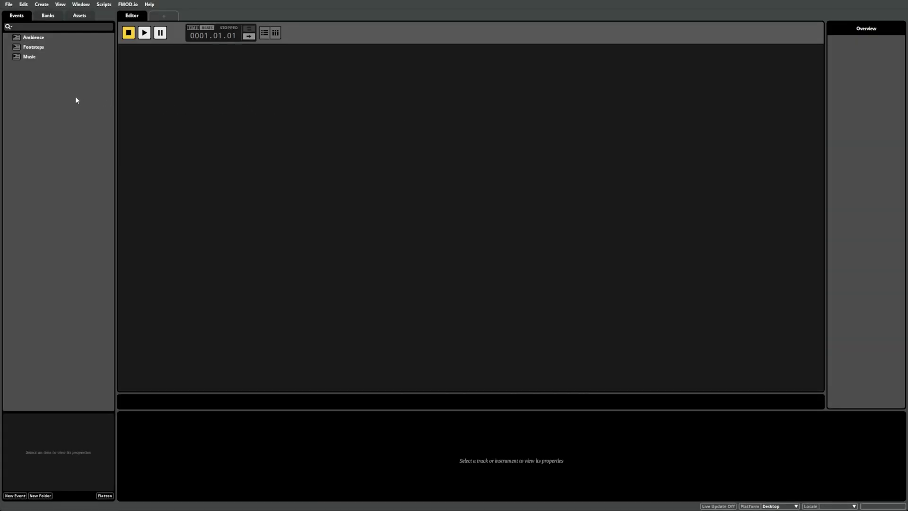
left_click(8, 3)
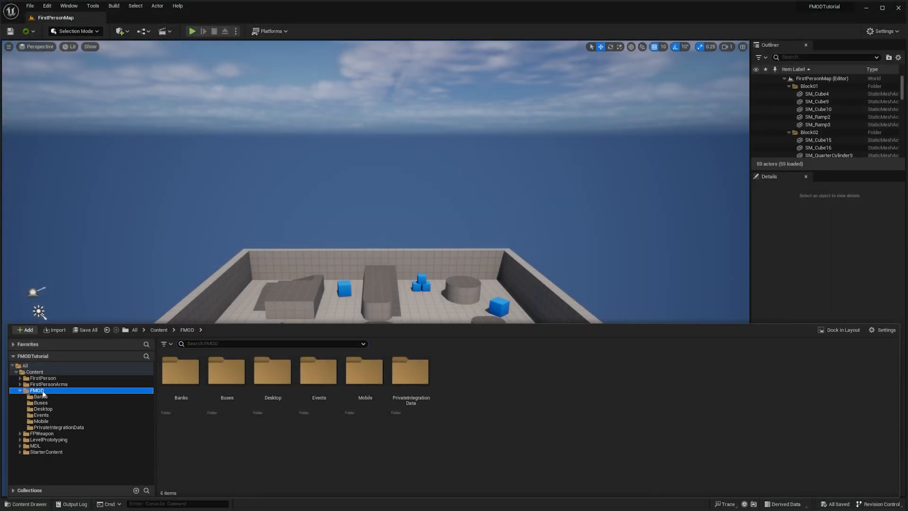
- Open the Ambience event from FMOD > Events and play its preview
left_click(41, 415)
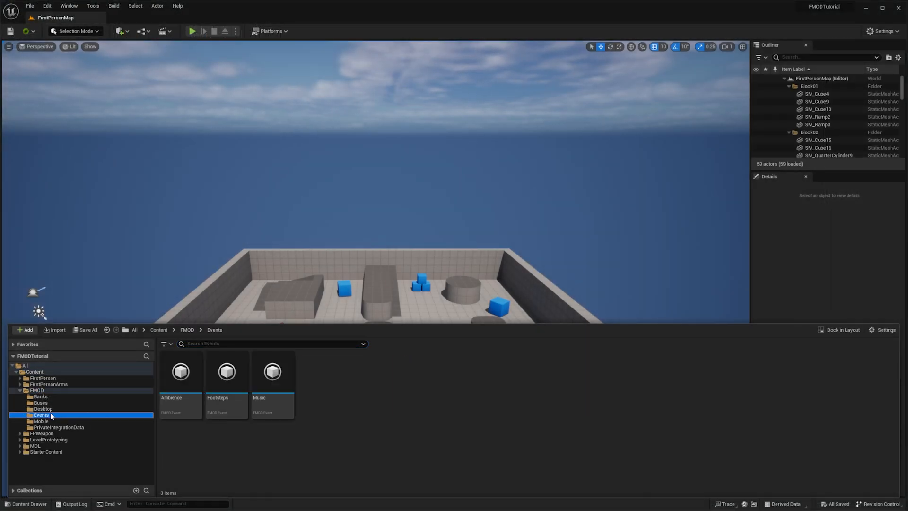
double_click(179, 372)
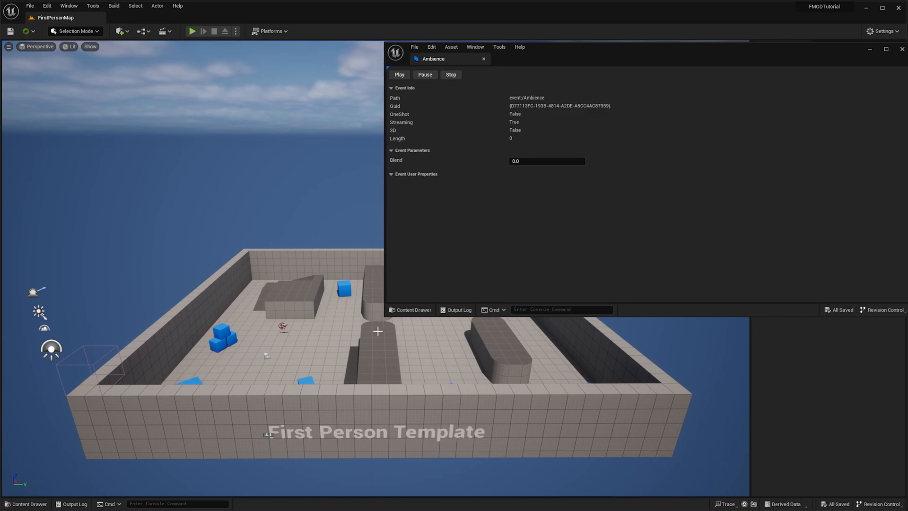
left_click(399, 74)
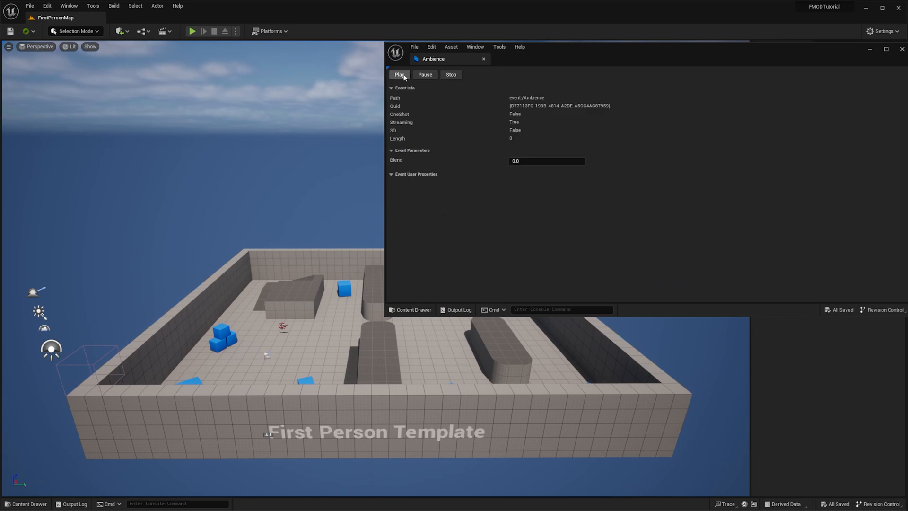